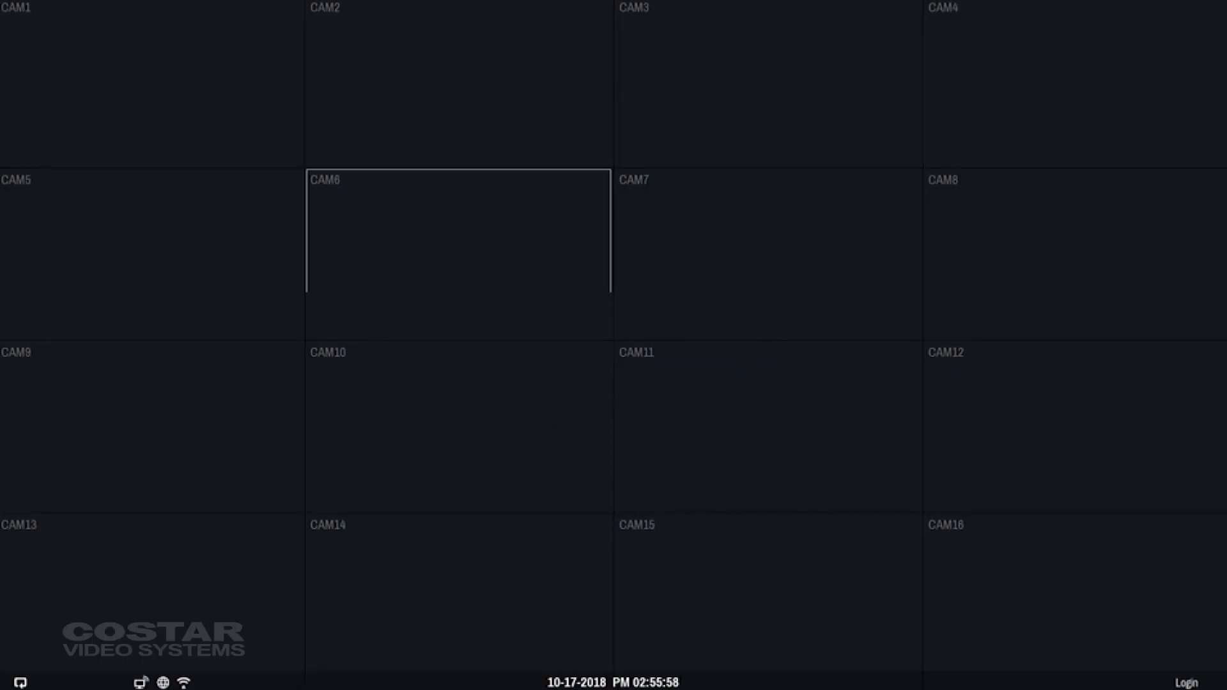
Enter Camera Registration from the live view and log in as admin.
right_click(457, 250)
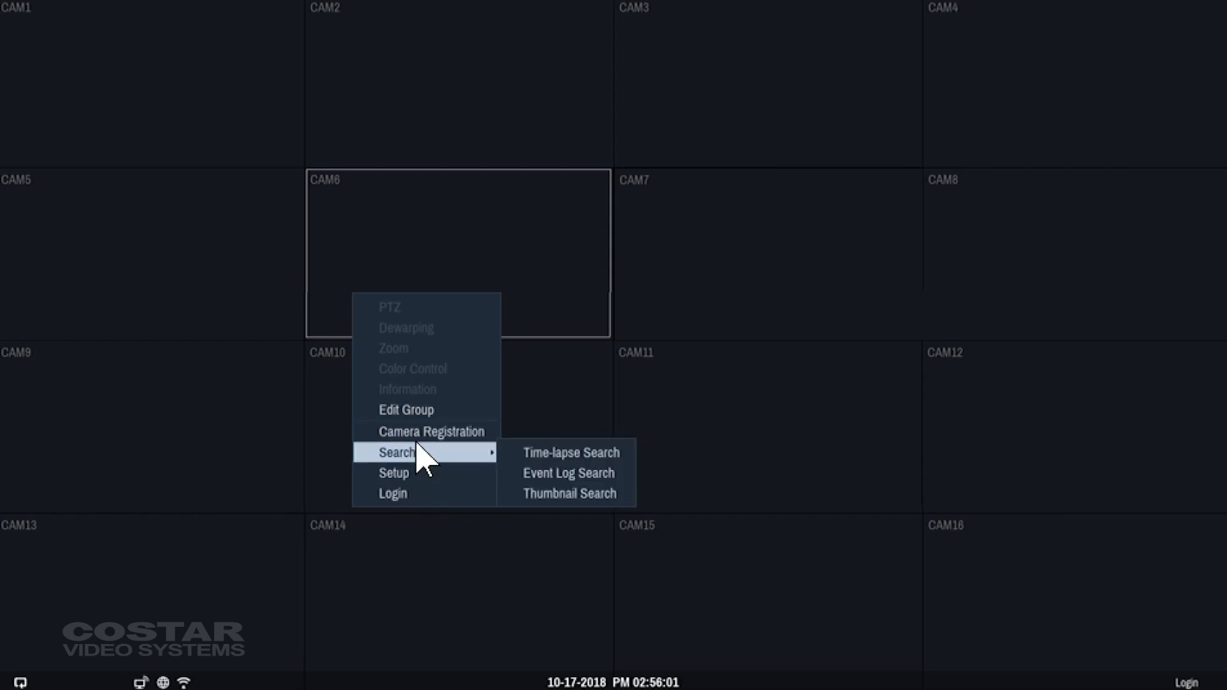
mouse_move(431, 431)
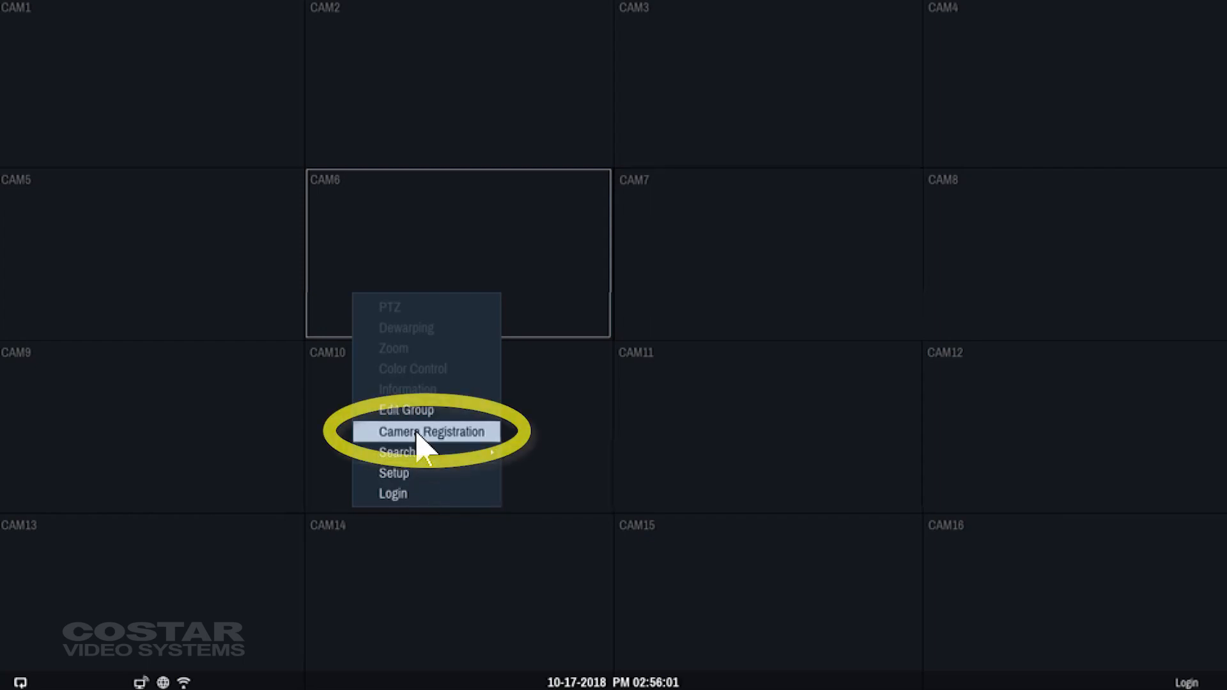
click(432, 431)
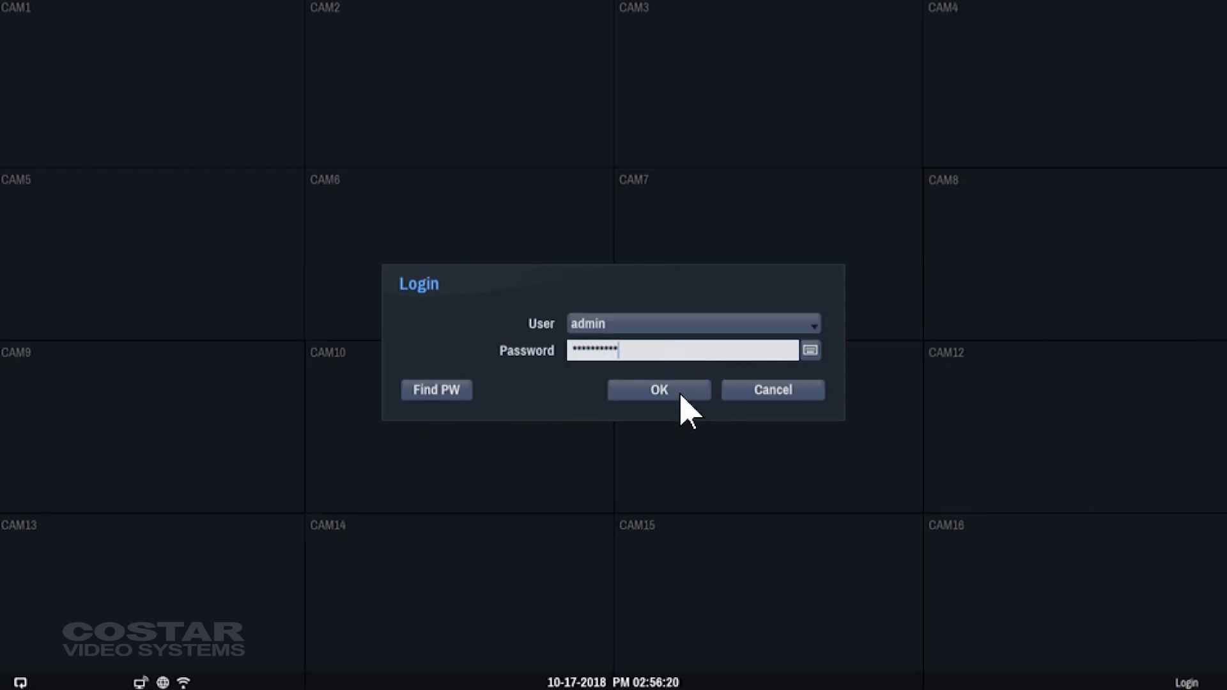
click(658, 389)
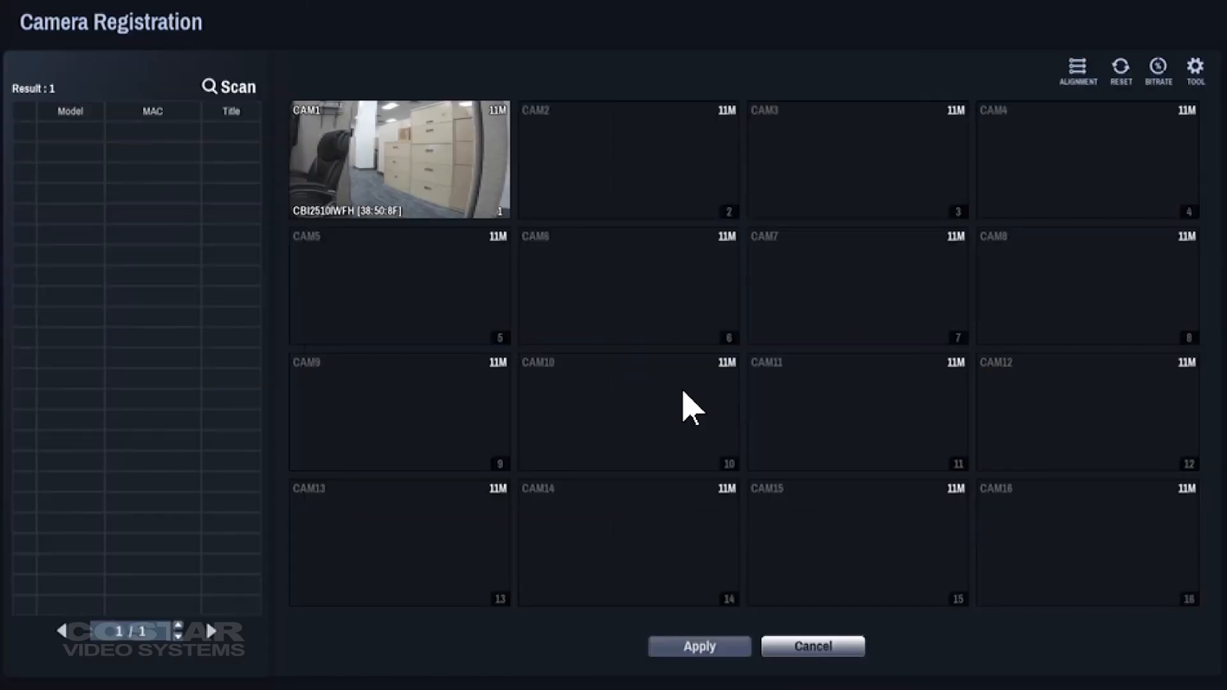
Assign the detected CBI2510IWFH camera to CAM1, apply and confirm the registration.
click(227, 87)
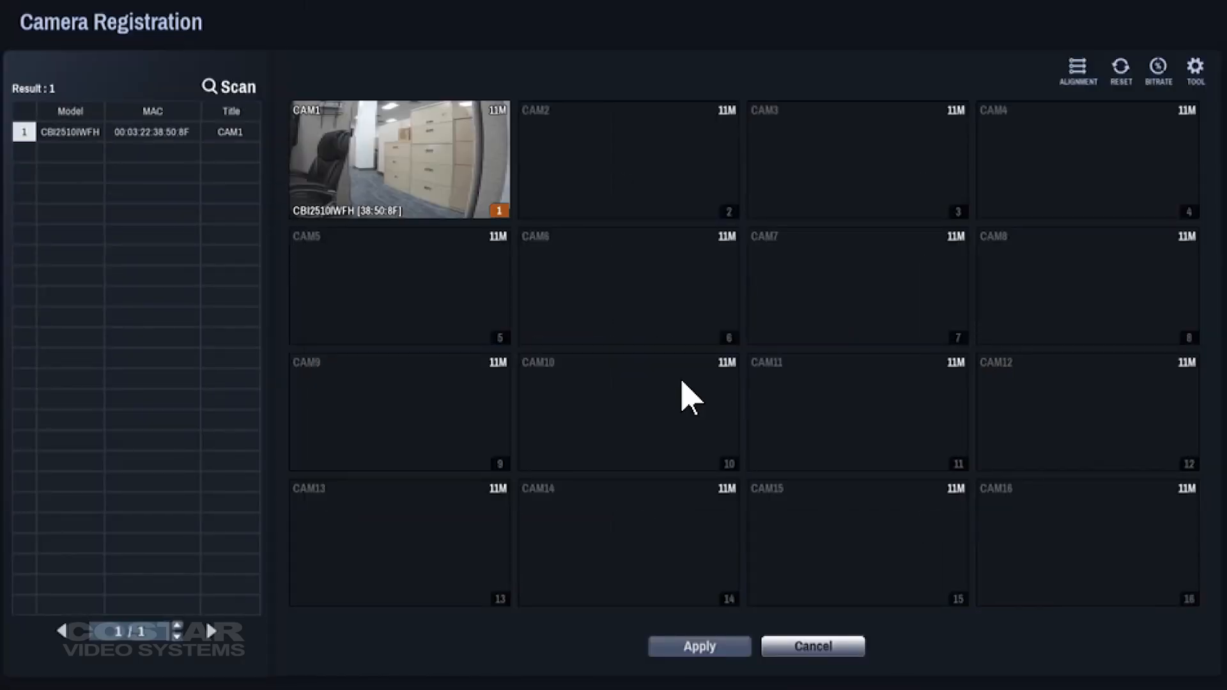
click(137, 130)
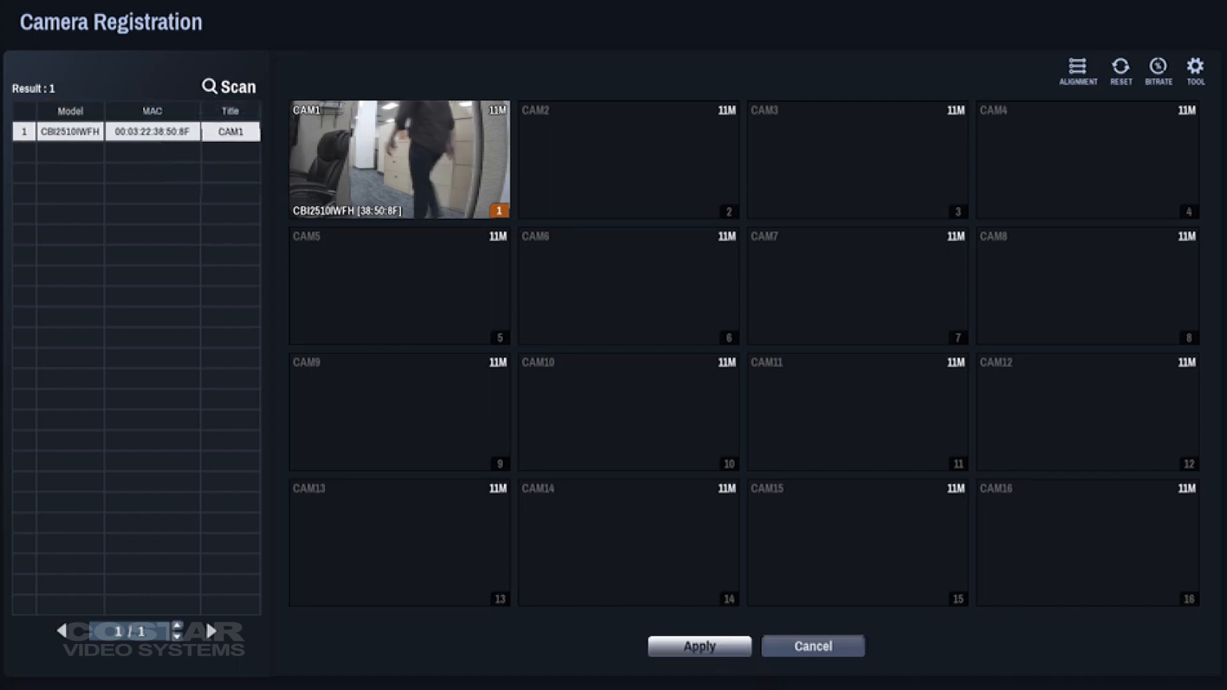
click(698, 645)
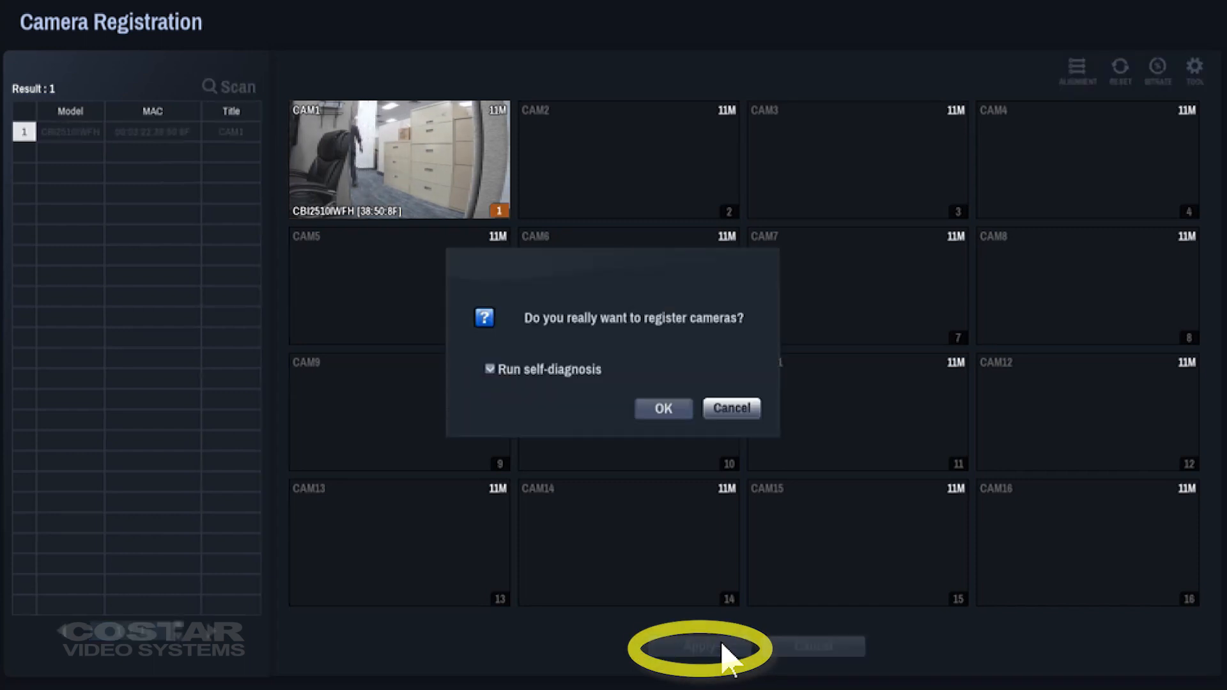
click(662, 409)
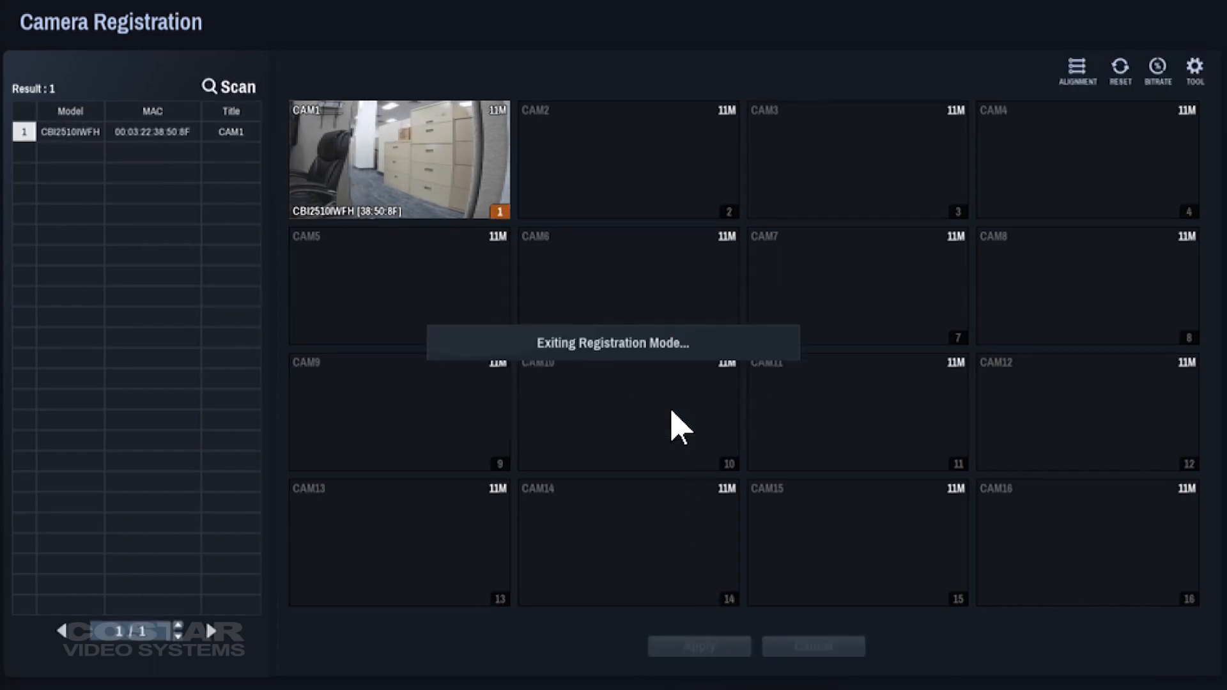
right_click(461, 281)
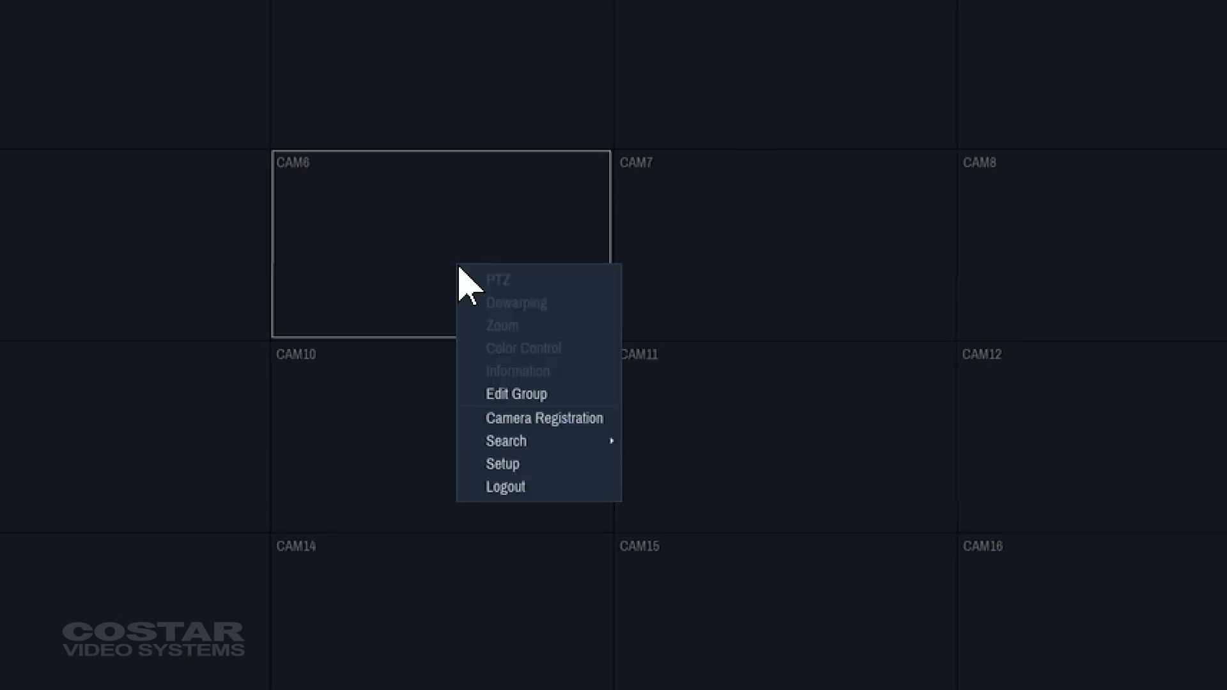
mouse_move(515, 394)
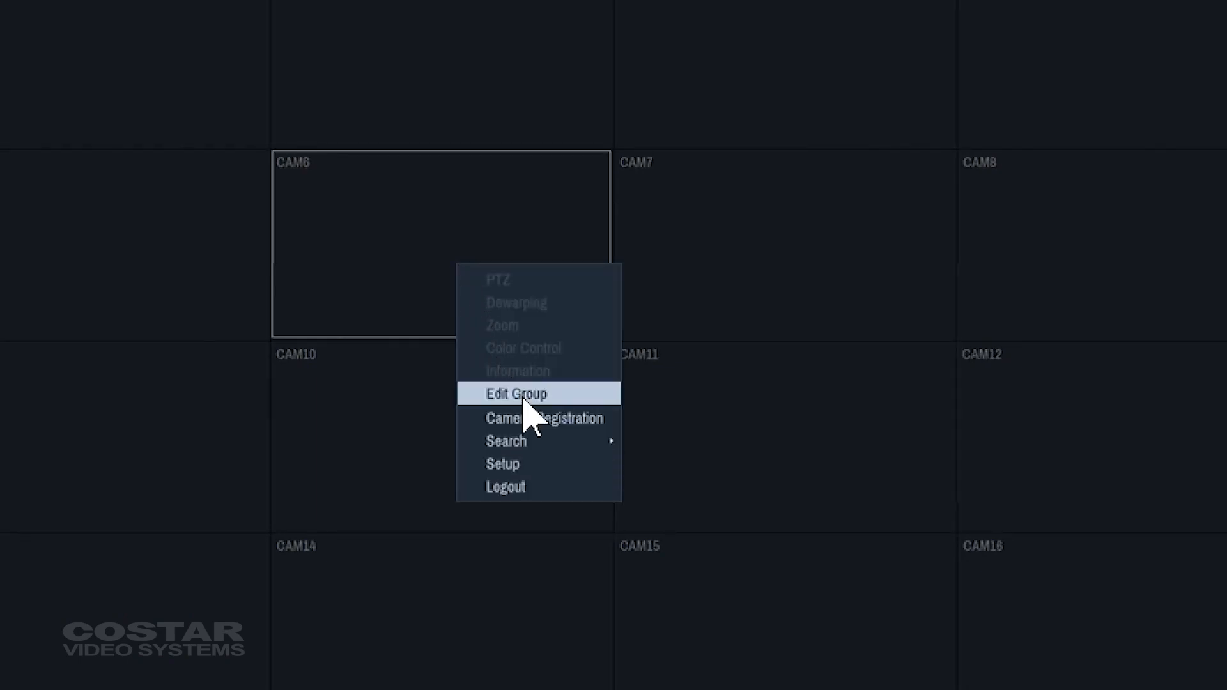
mouse_move(544, 418)
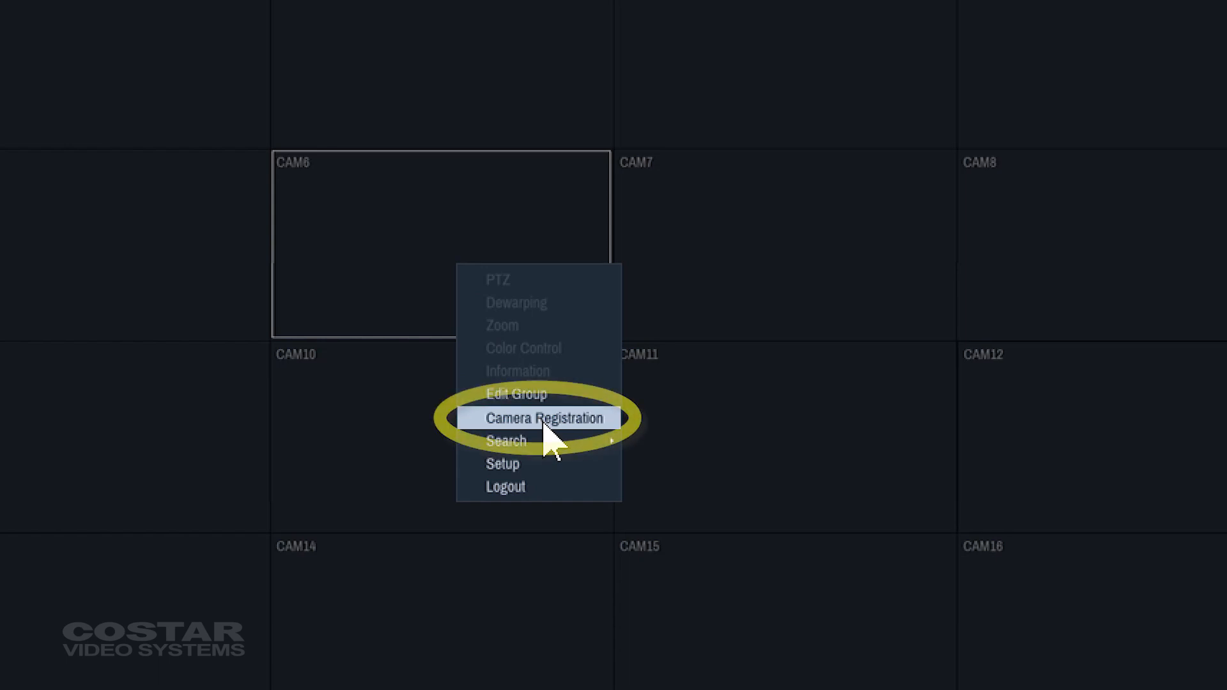
Reopen Camera Registration and bring up Third Party Scan's Advanced Setup network settings.
click(545, 418)
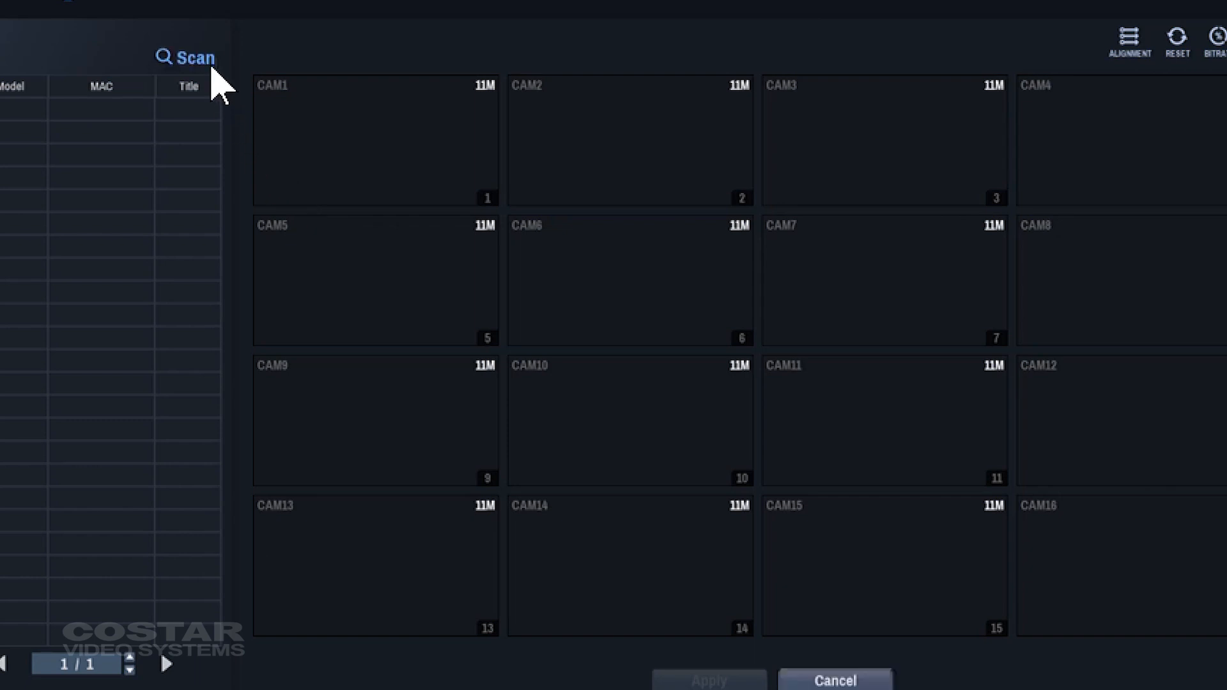
click(186, 57)
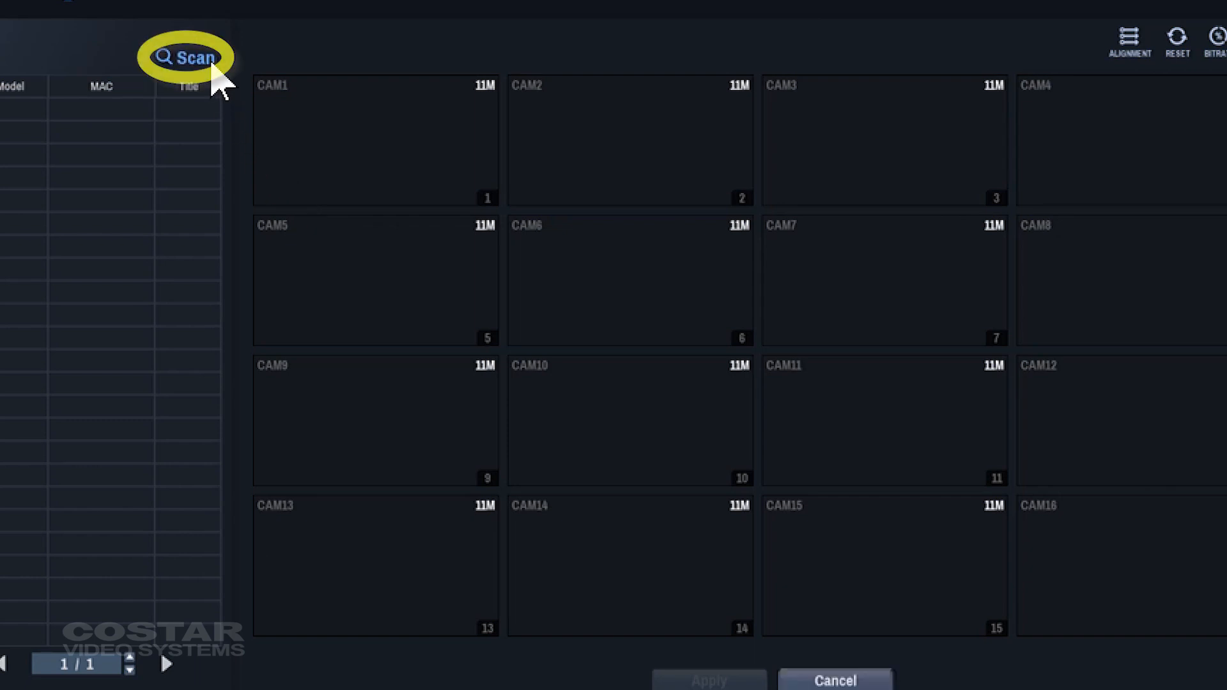
click(187, 56)
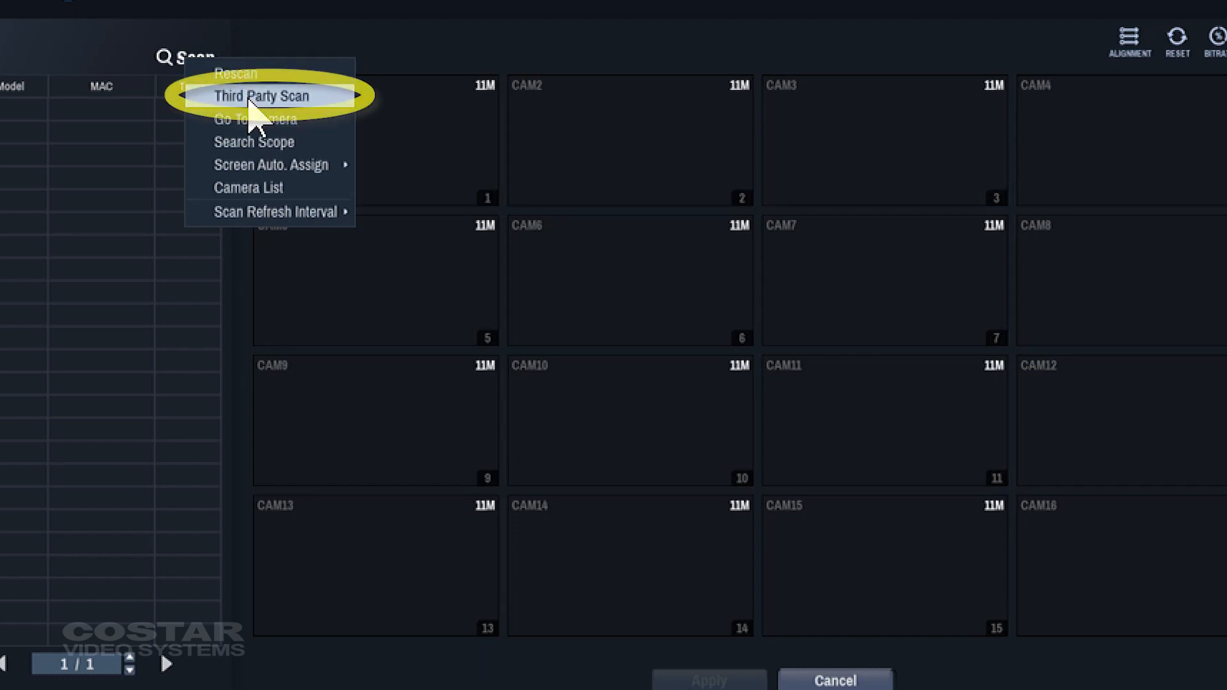
click(262, 95)
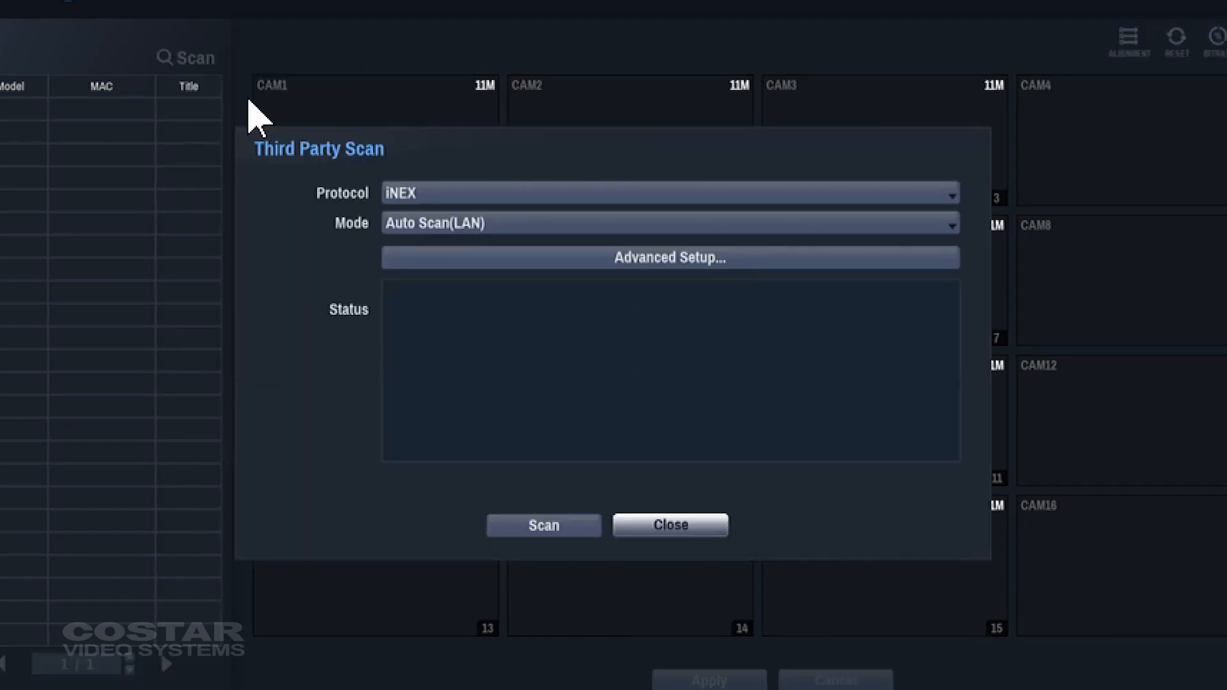
mouse_move(583, 281)
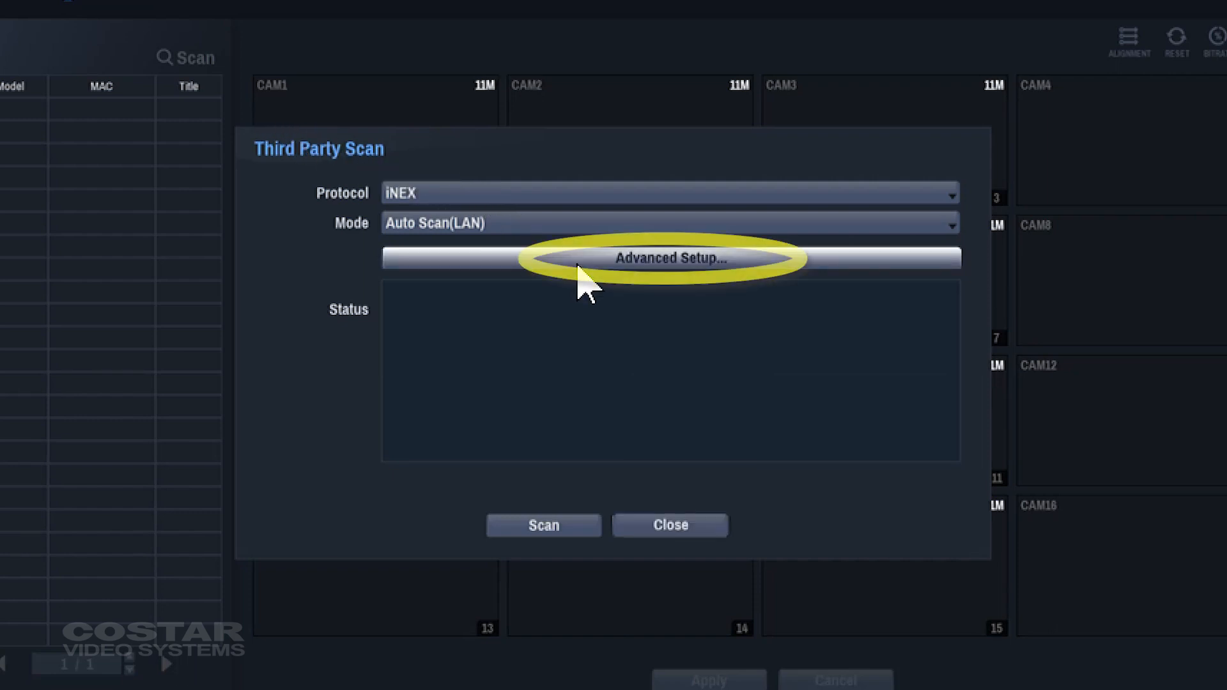
click(670, 258)
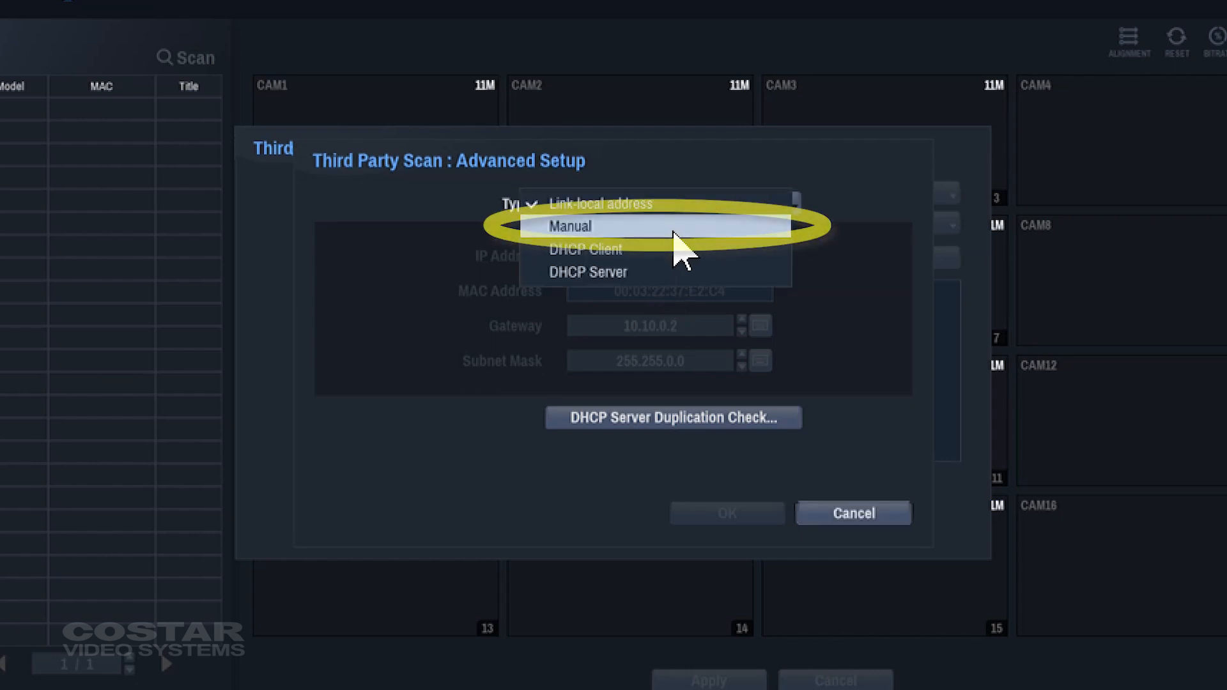
Set the third-party scan network address type to Manual.
click(569, 227)
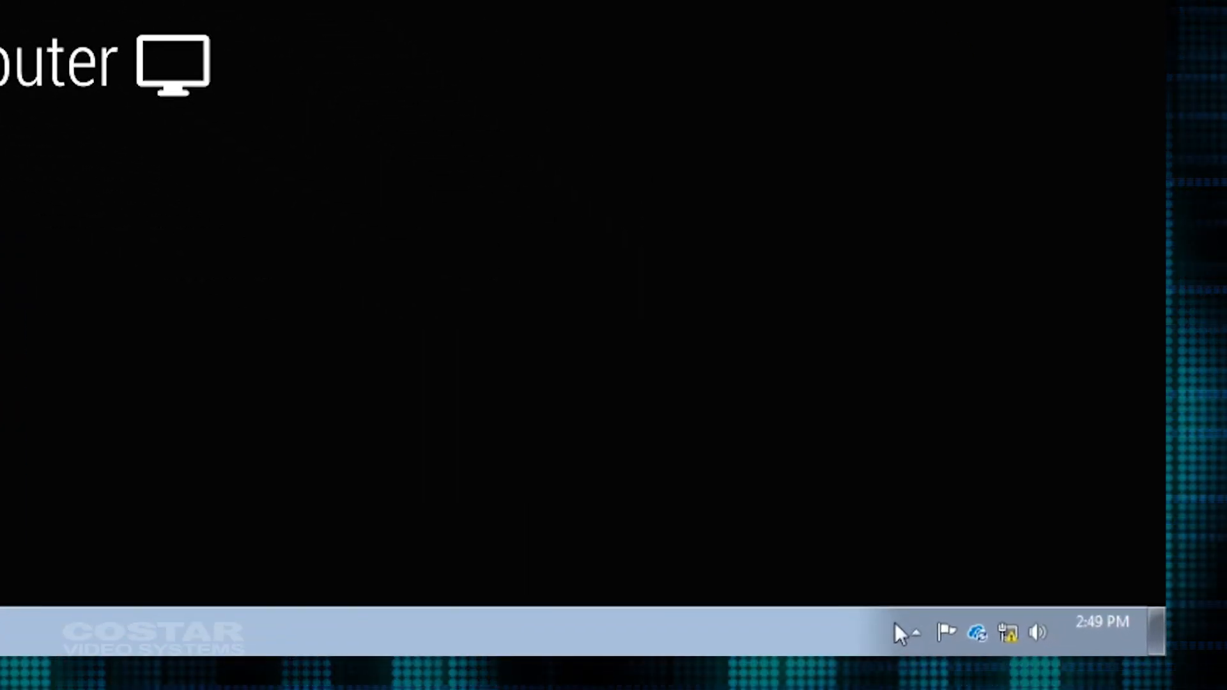
mouse_move(1008, 633)
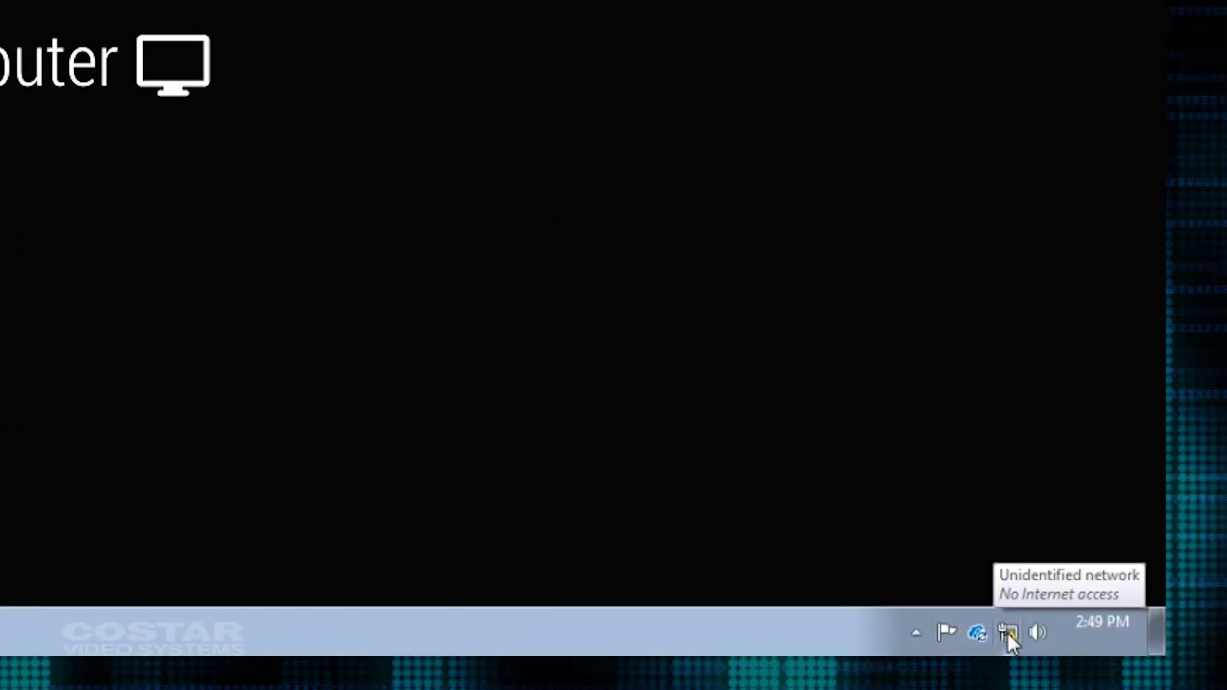
Reach the Network and Sharing Center from the network tray icon.
right_click(1009, 631)
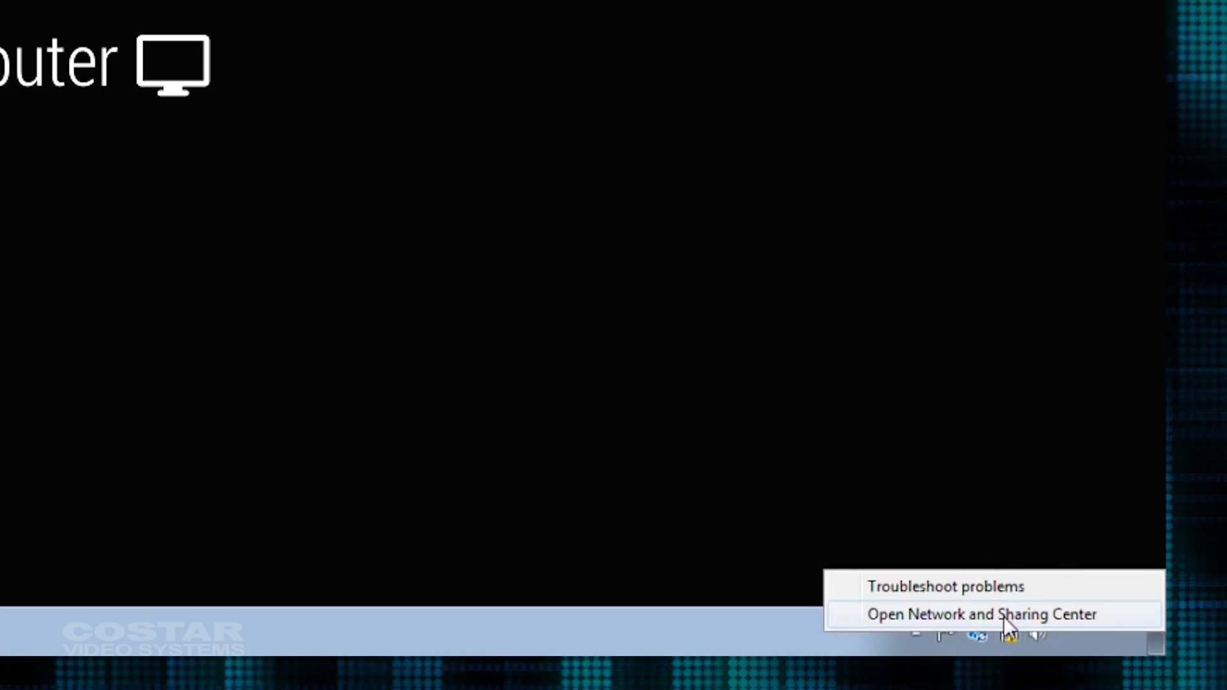
click(980, 615)
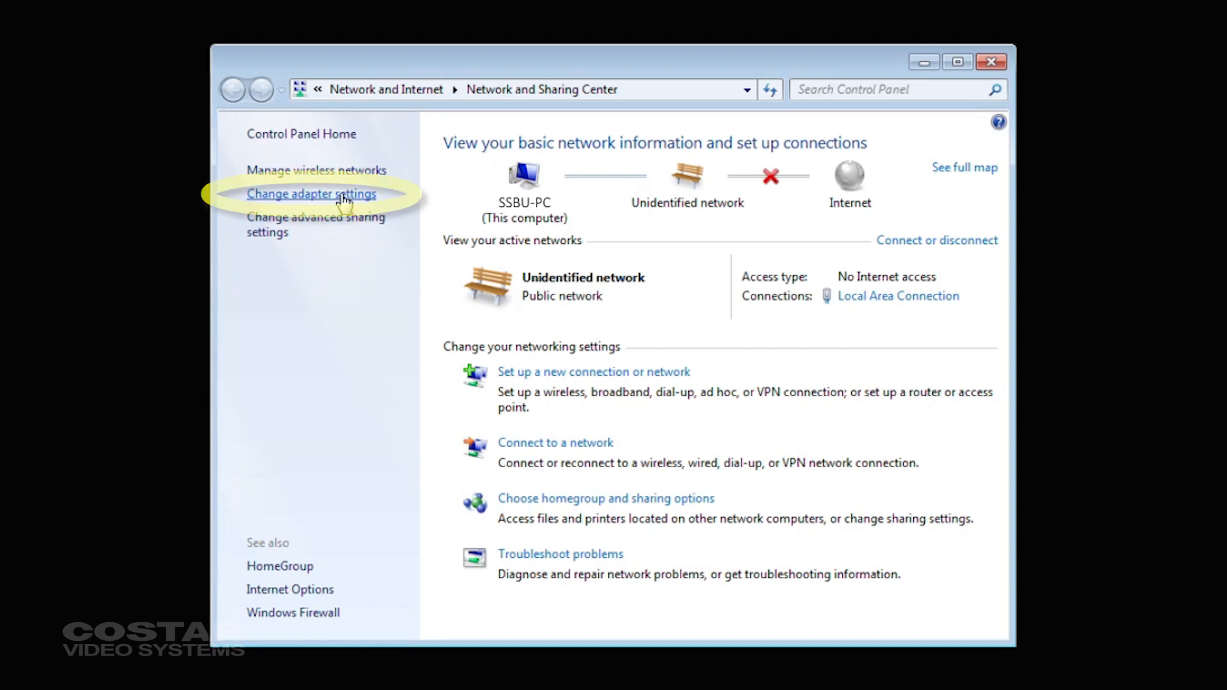
mouse_move(311, 193)
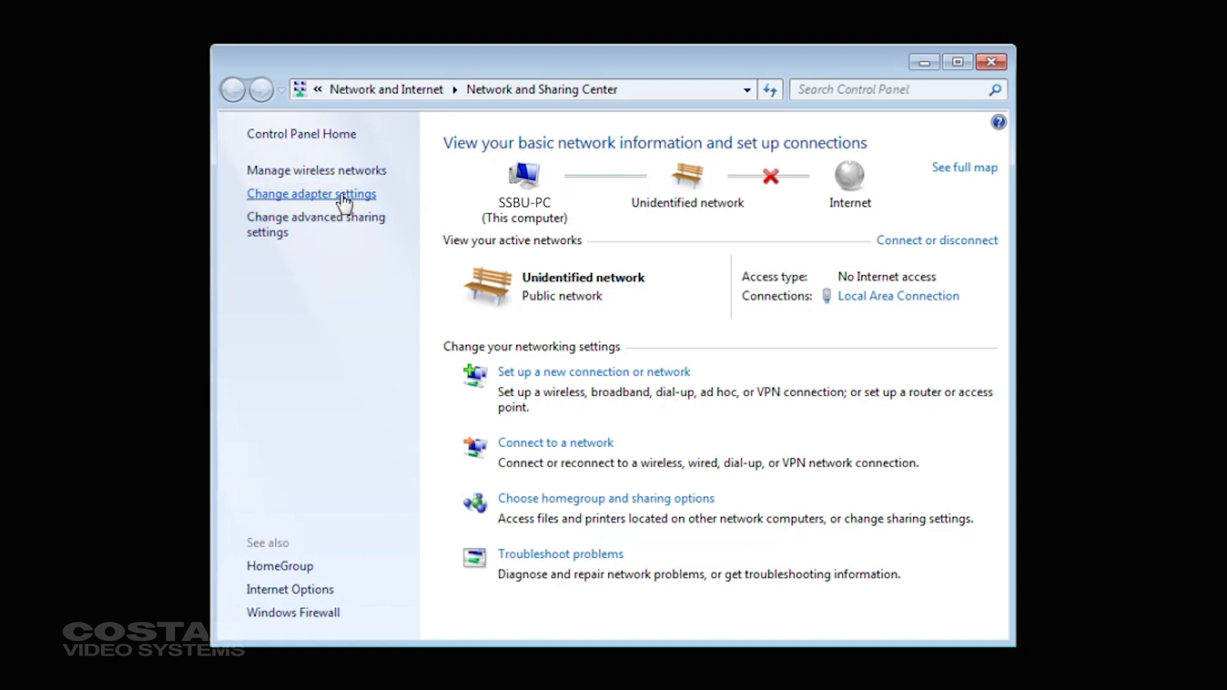
Reach the Local Area Connection's Internet Protocol Version 4 (TCP/IPv4) properties.
click(311, 193)
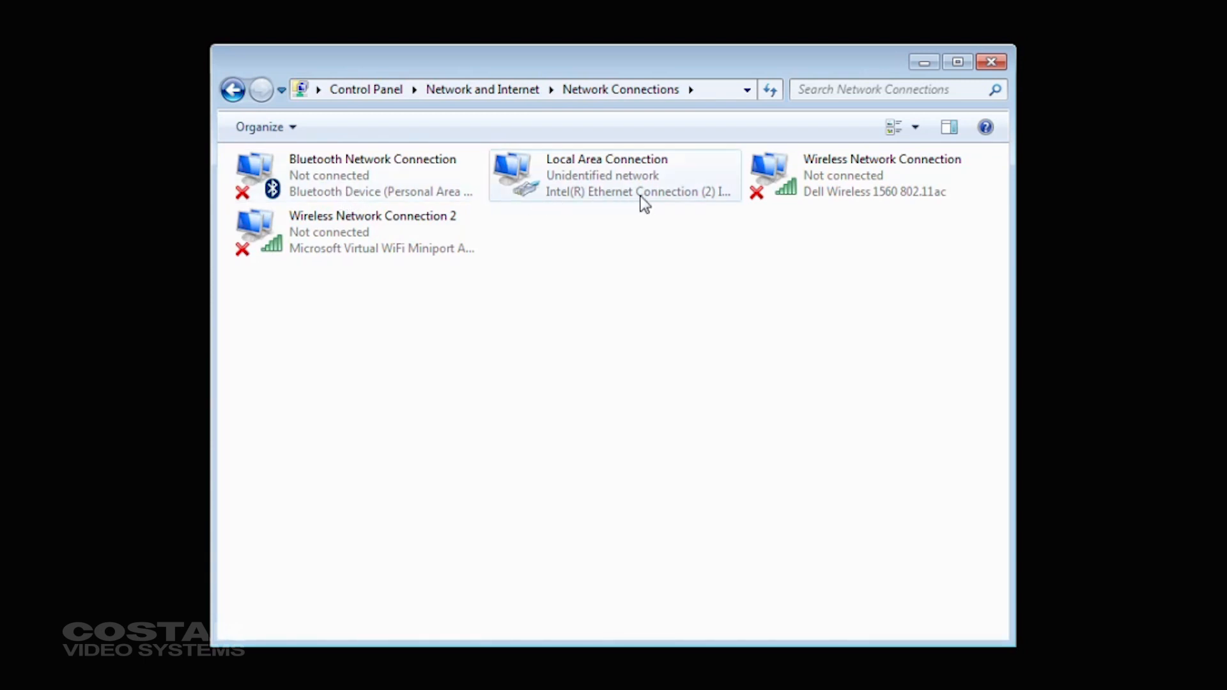
right_click(606, 175)
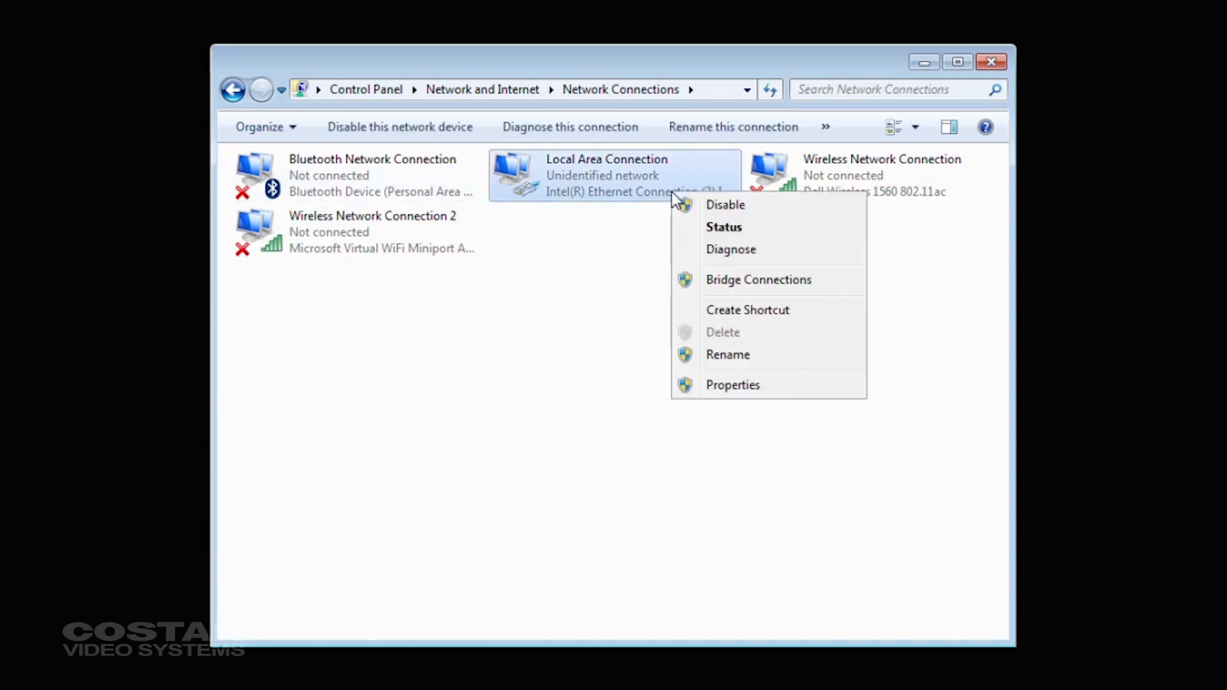
mouse_move(741, 450)
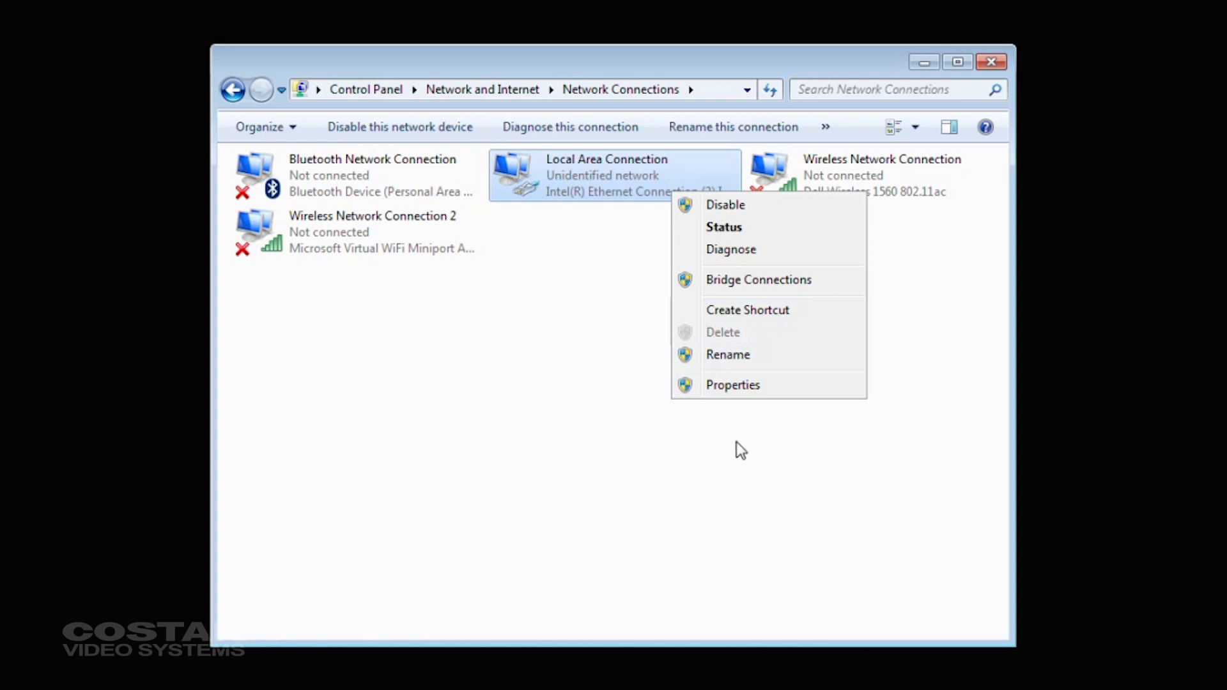
mouse_move(732, 385)
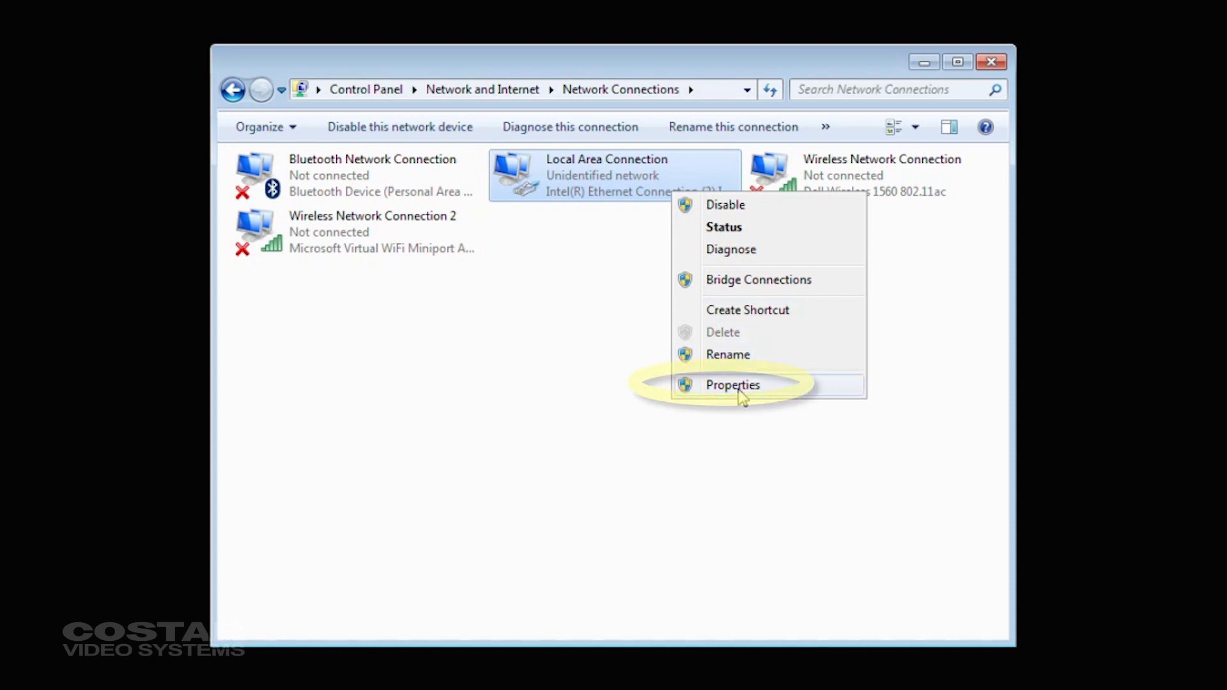
click(732, 385)
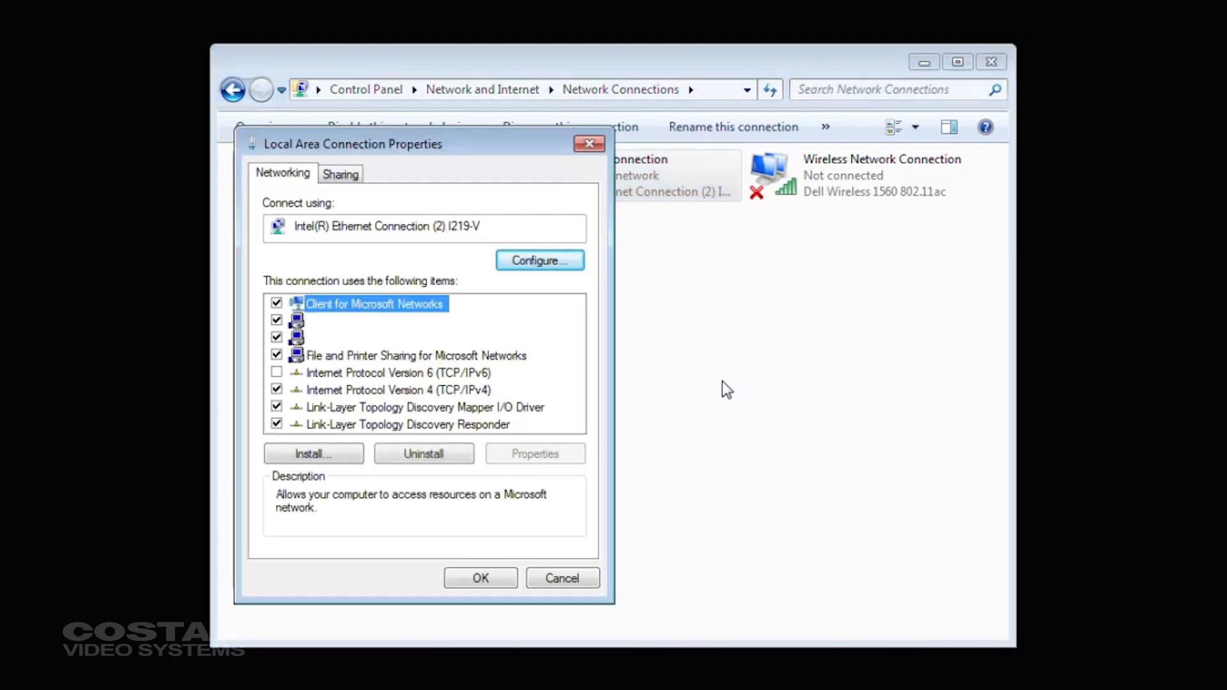
mouse_move(433, 358)
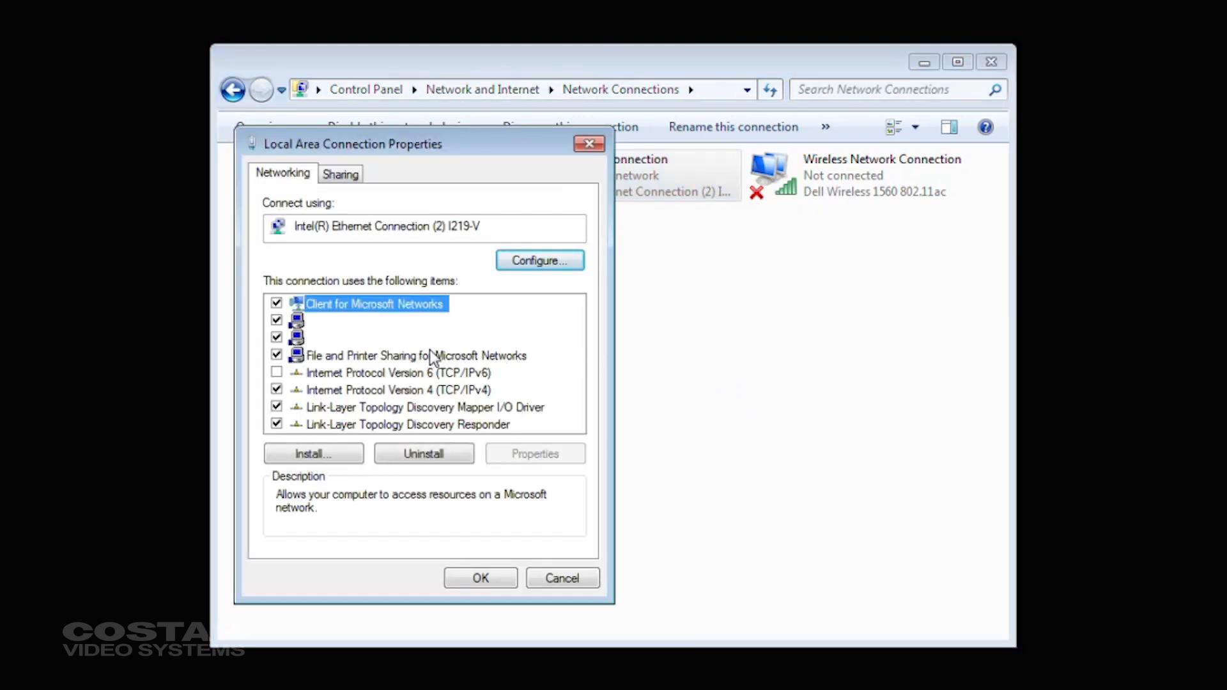
mouse_move(420, 381)
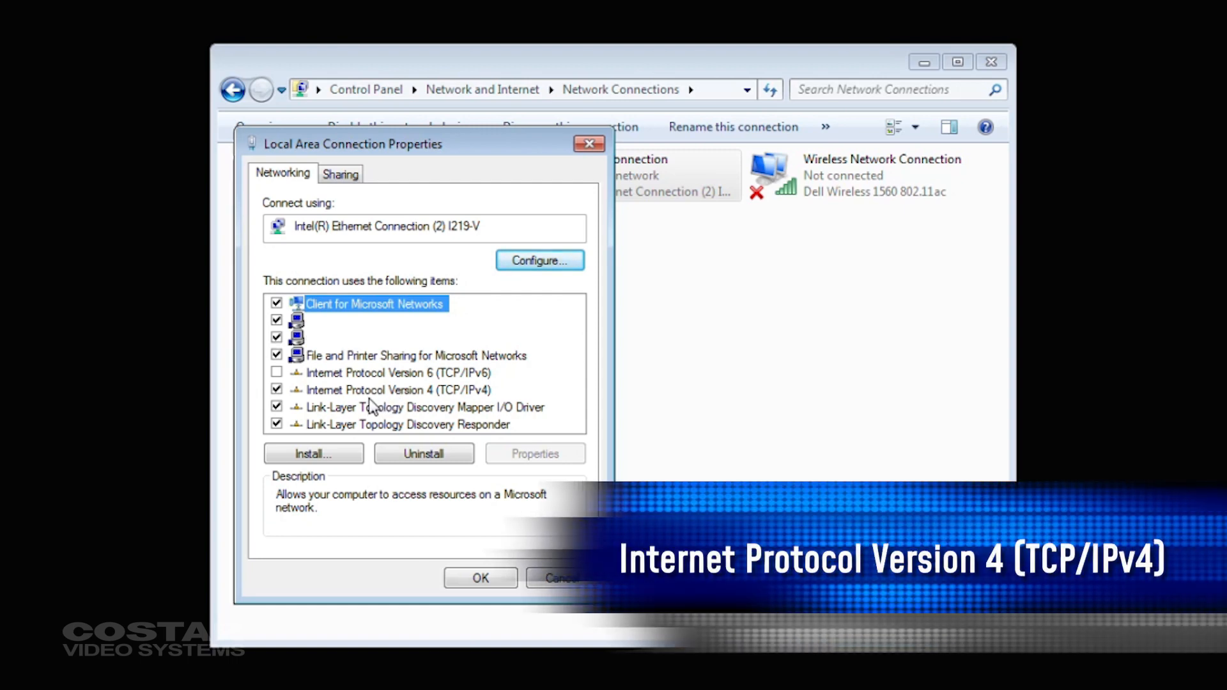
click(395, 390)
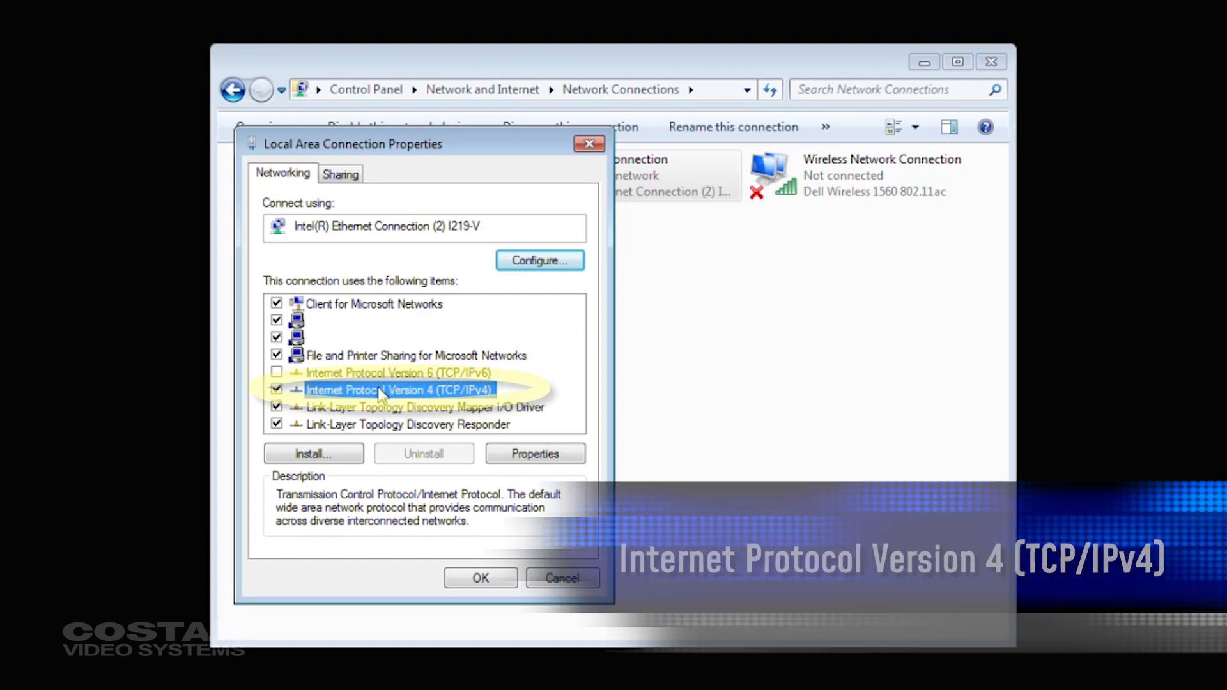
click(535, 453)
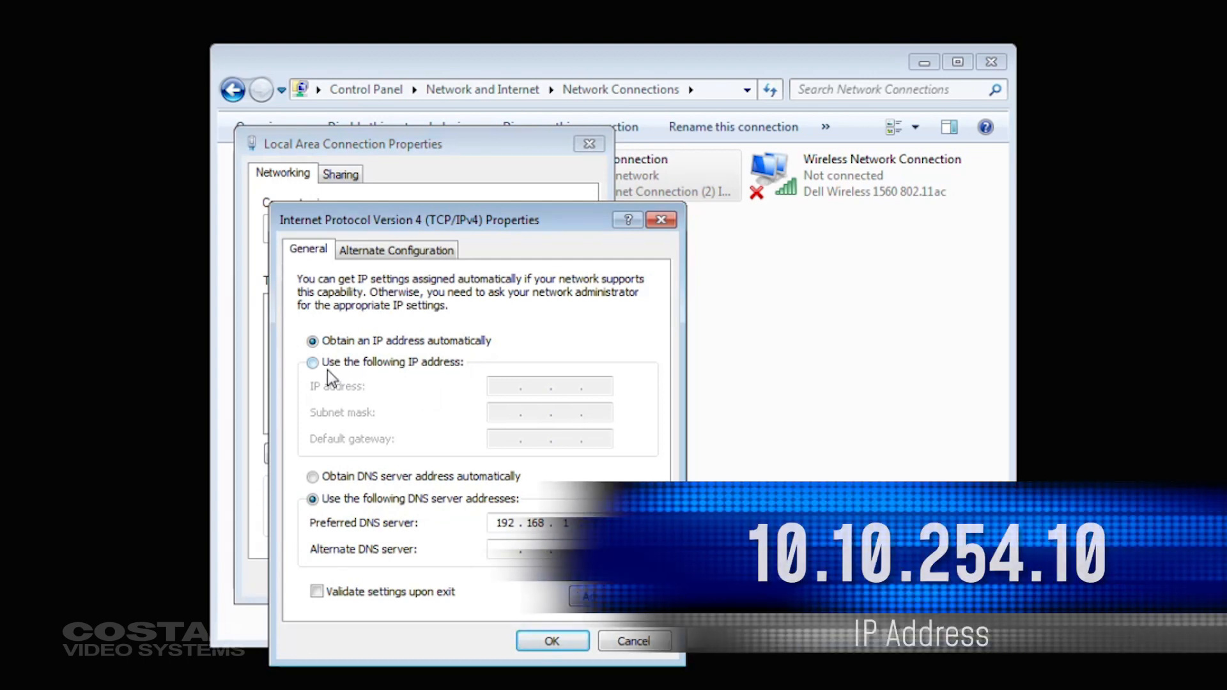
Give the connection static IP 10.10.254.10, mask 255.255.0.0, gateway 10.10.254.1 and confirm.
click(312, 362)
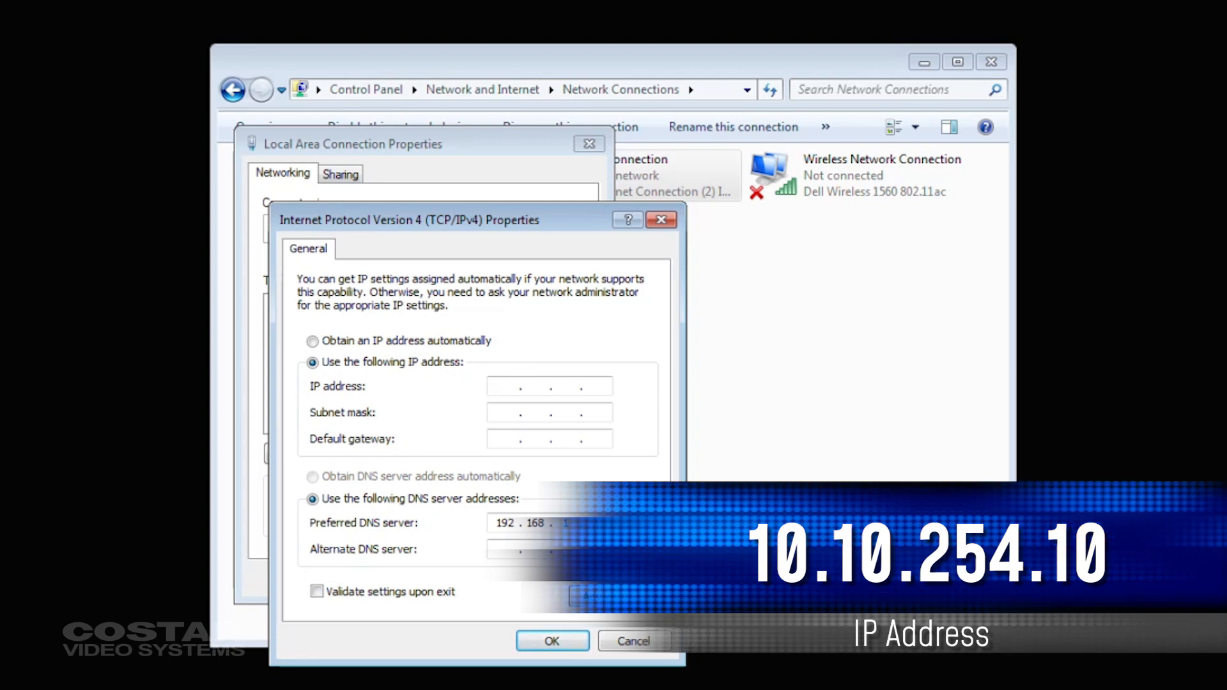
text(10.10.254.10)
text(255.255.0.0)
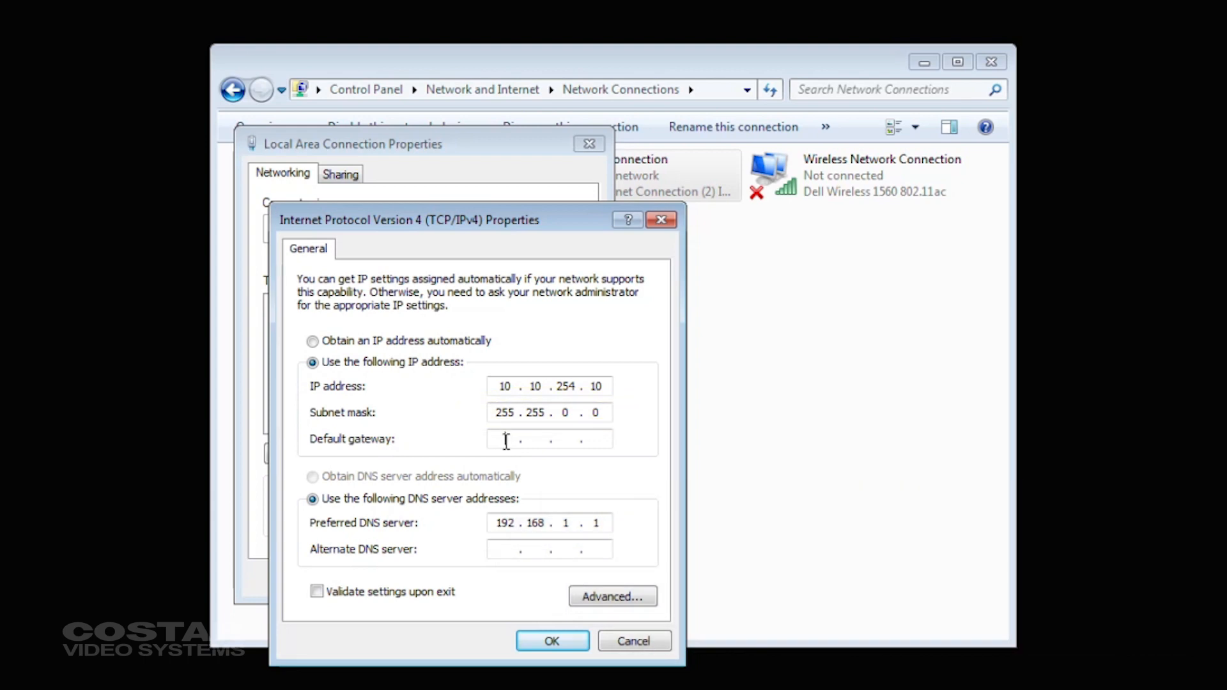
text(10.10.254.1)
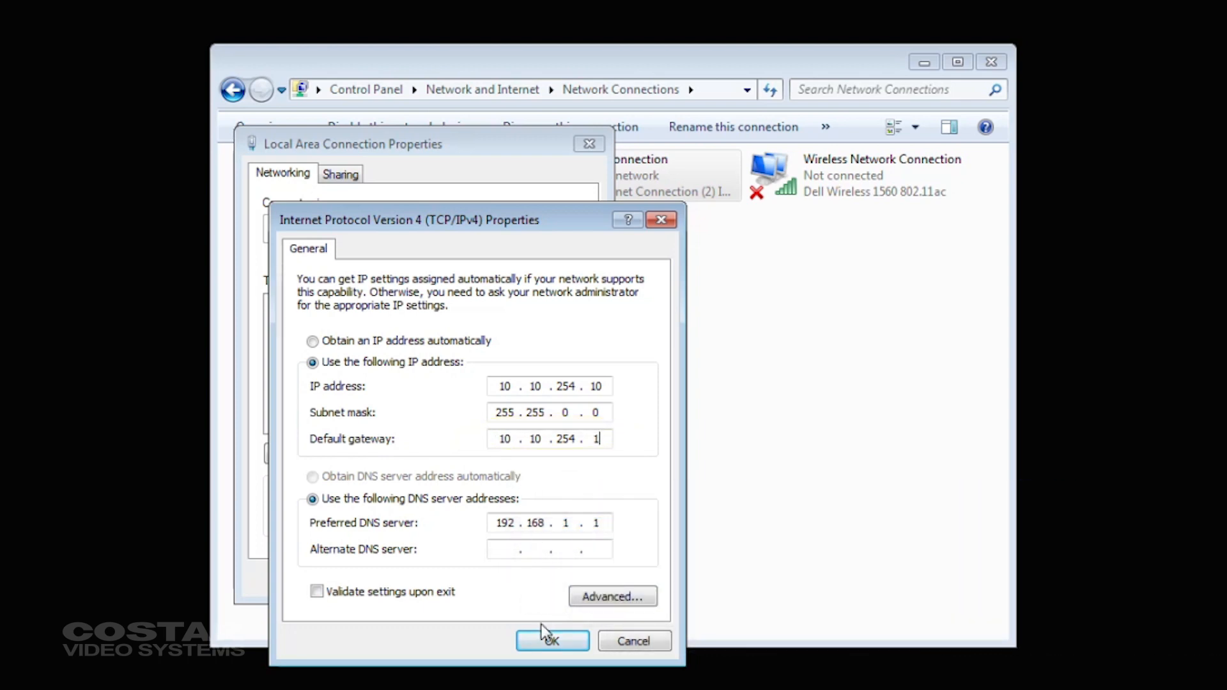
click(552, 640)
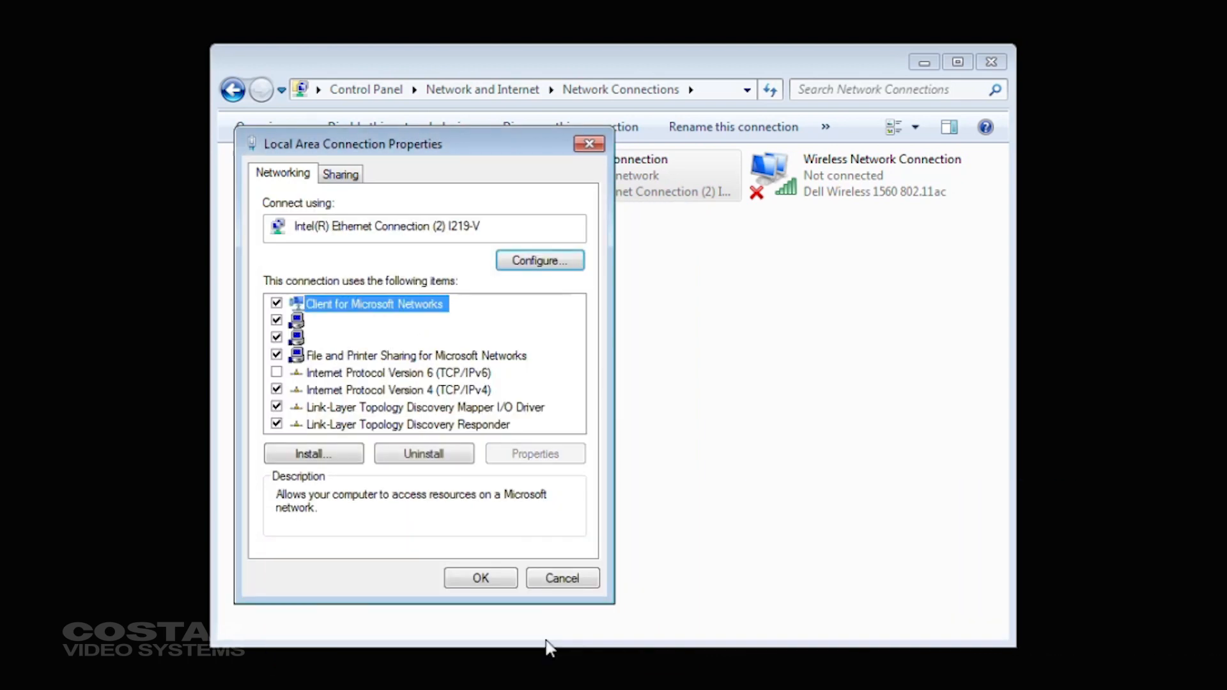
mouse_move(480, 578)
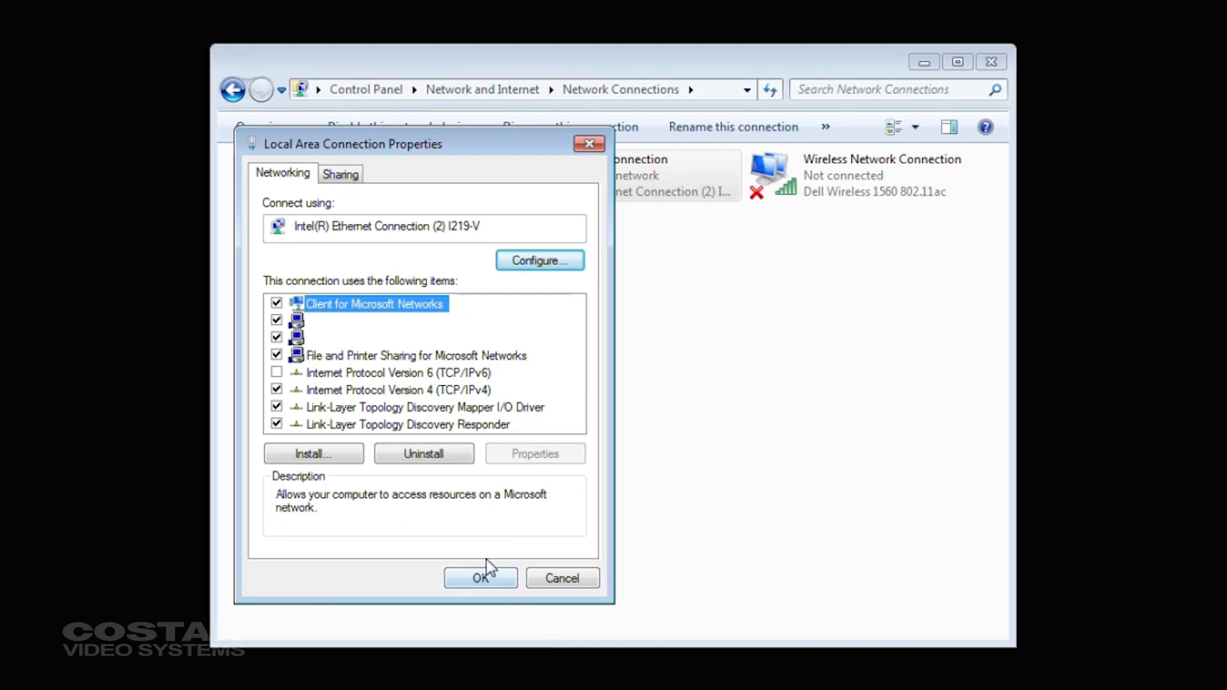
Run IPSearch.exe, search the network and select the found camera at 192.169.0.129.
click(480, 577)
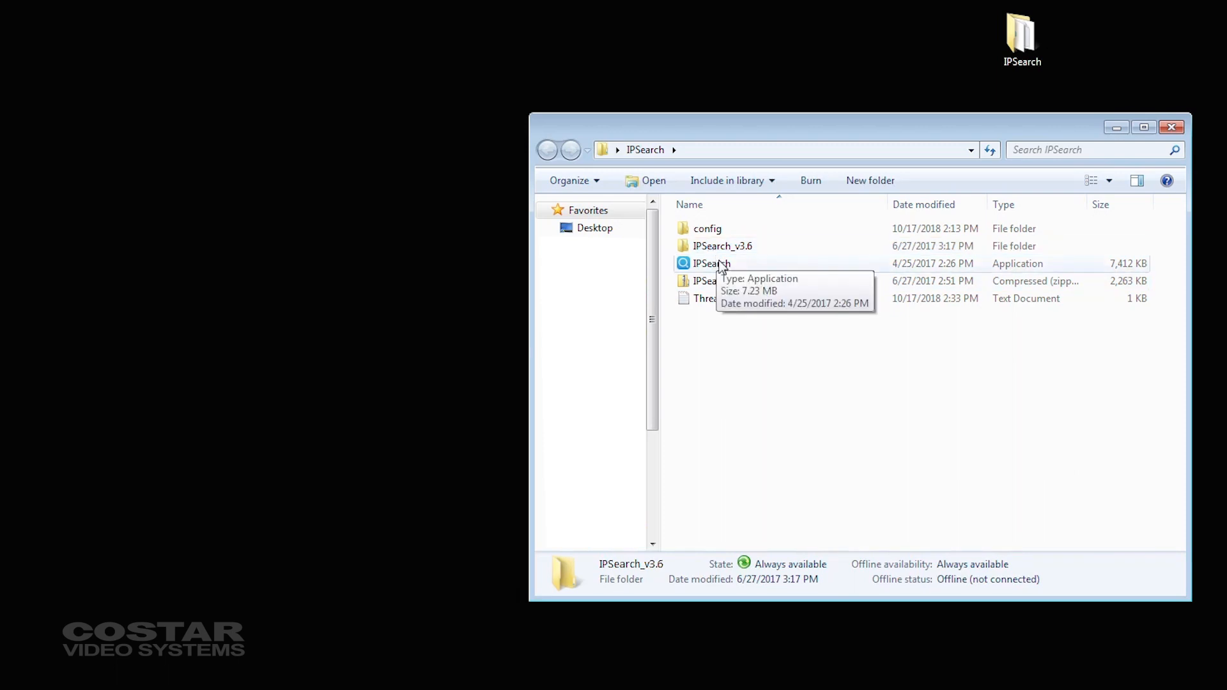
double_click(712, 263)
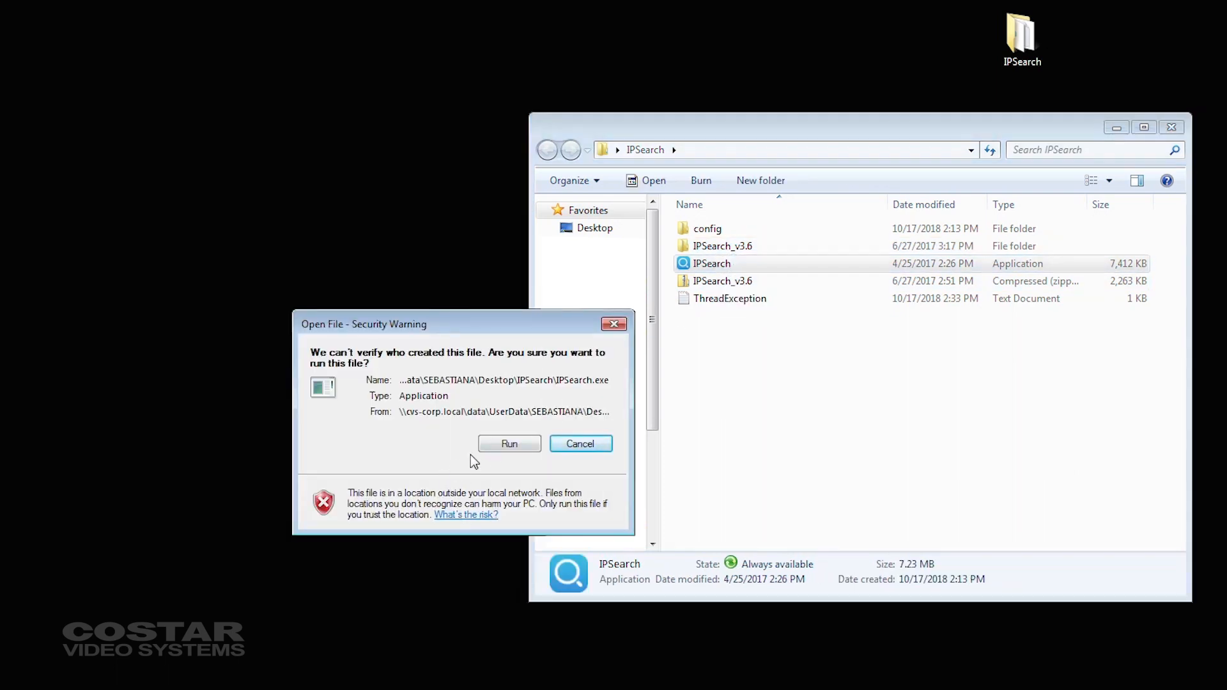
click(509, 443)
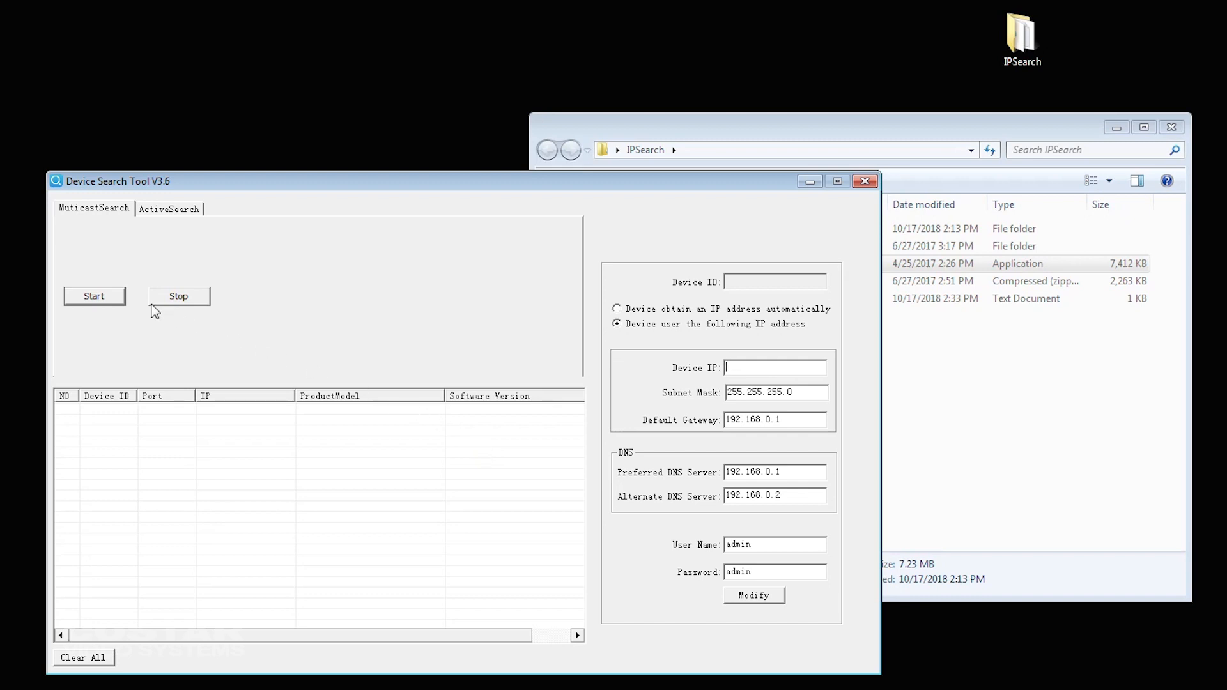
click(93, 295)
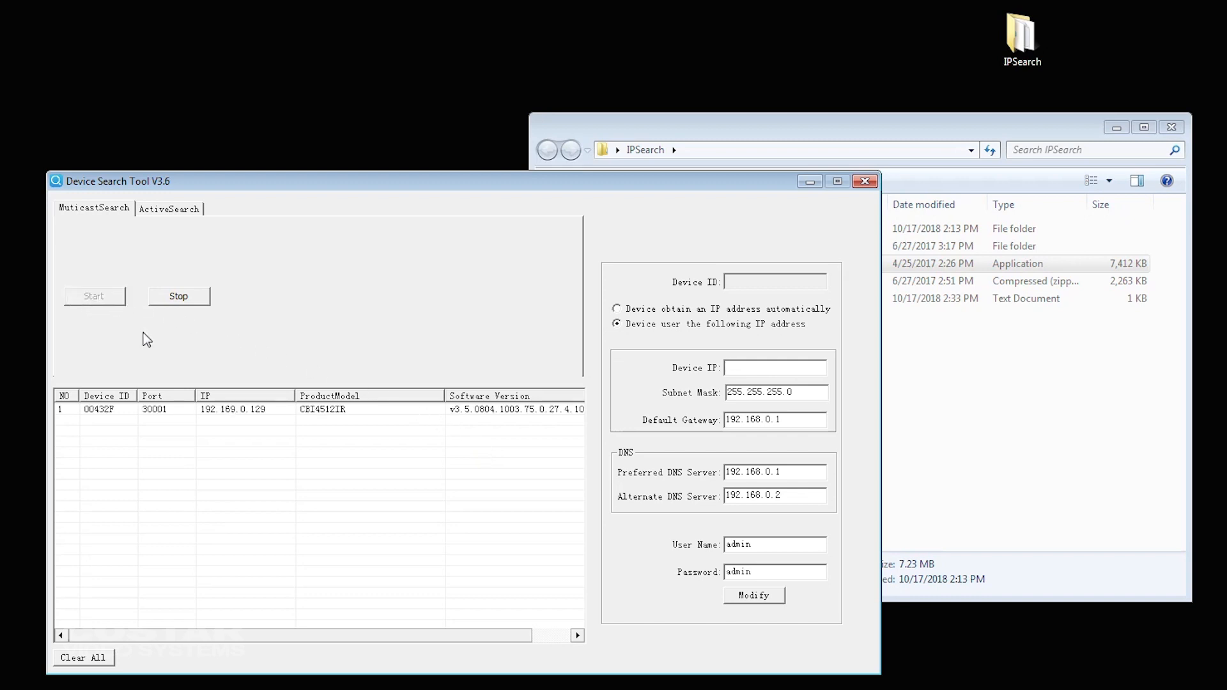
click(246, 410)
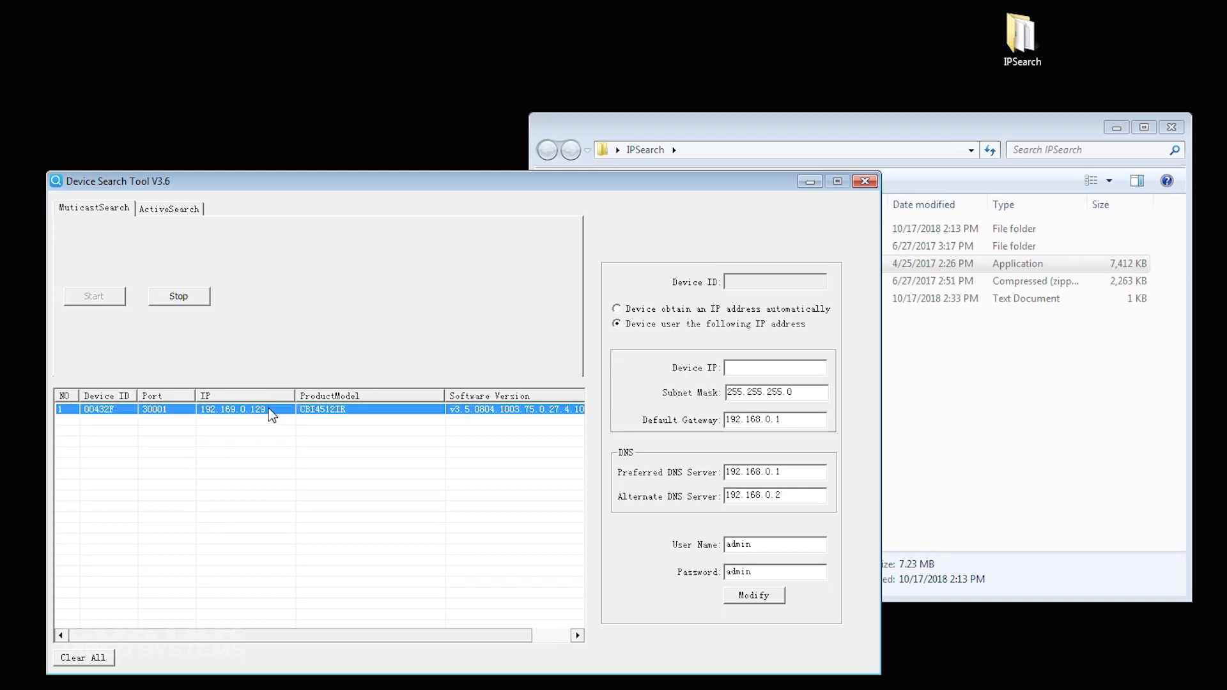
mouse_move(826, 365)
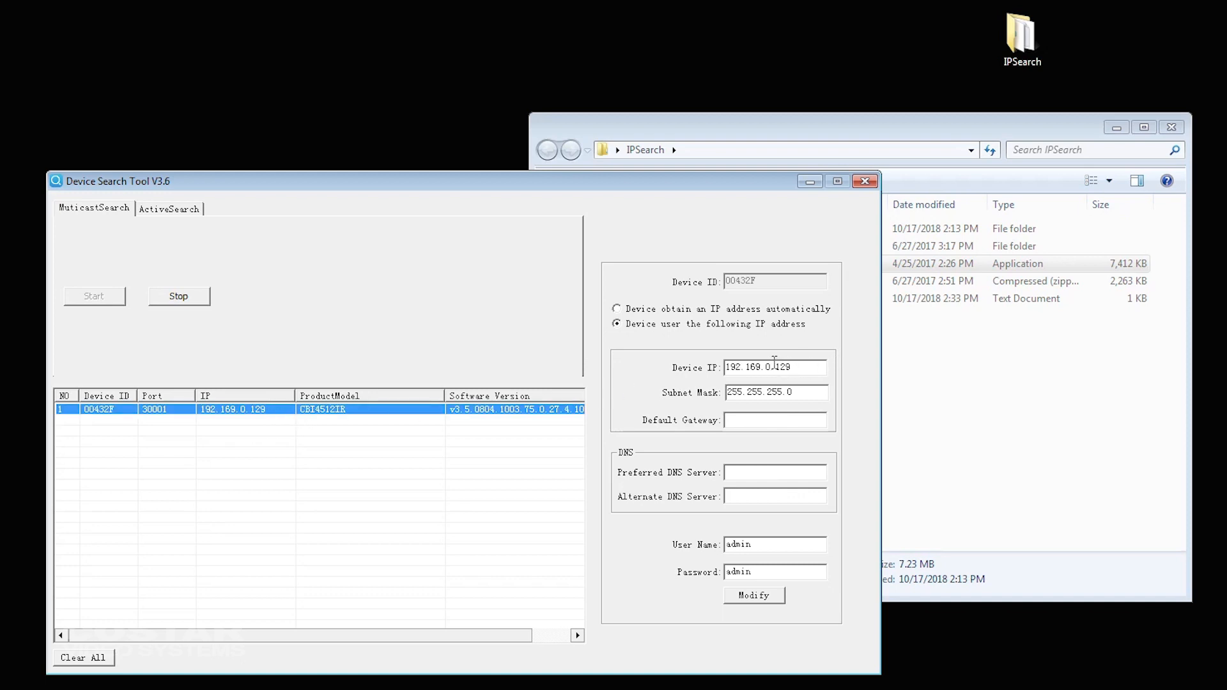
Re-address the camera to 10.10.254.100 with gateway 10.10.254.1 and acknowledge success.
triple_click(775, 367)
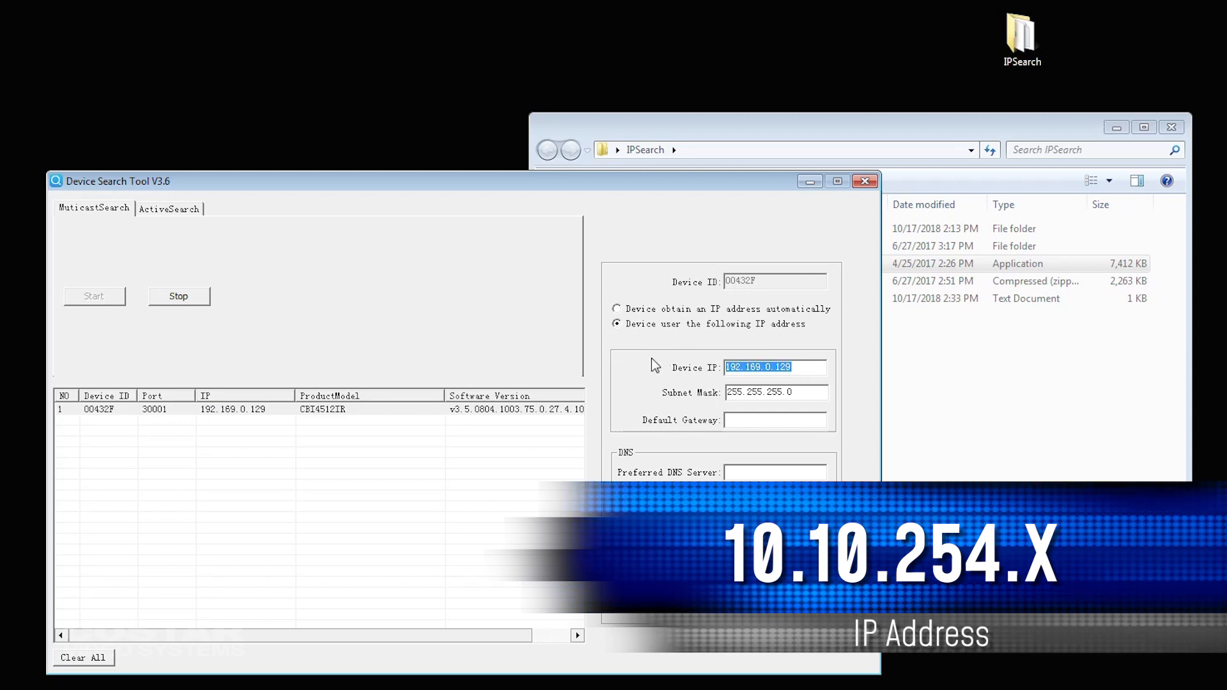
text(10.10.254.100)
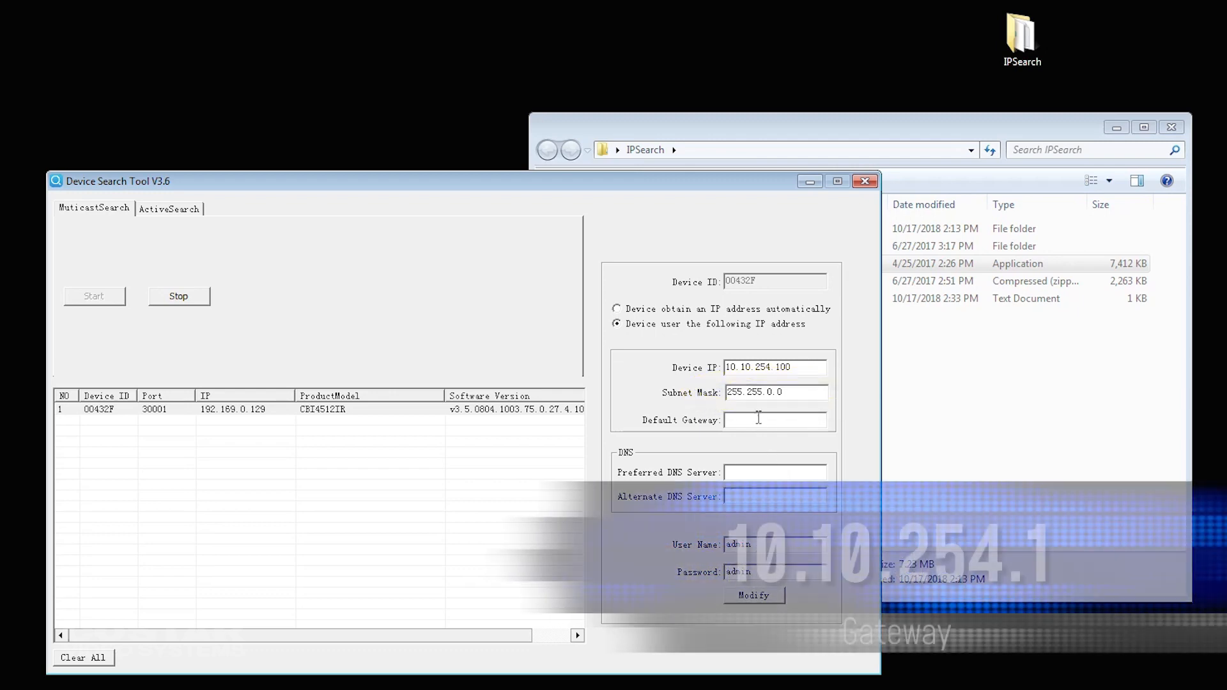
text(10.1)
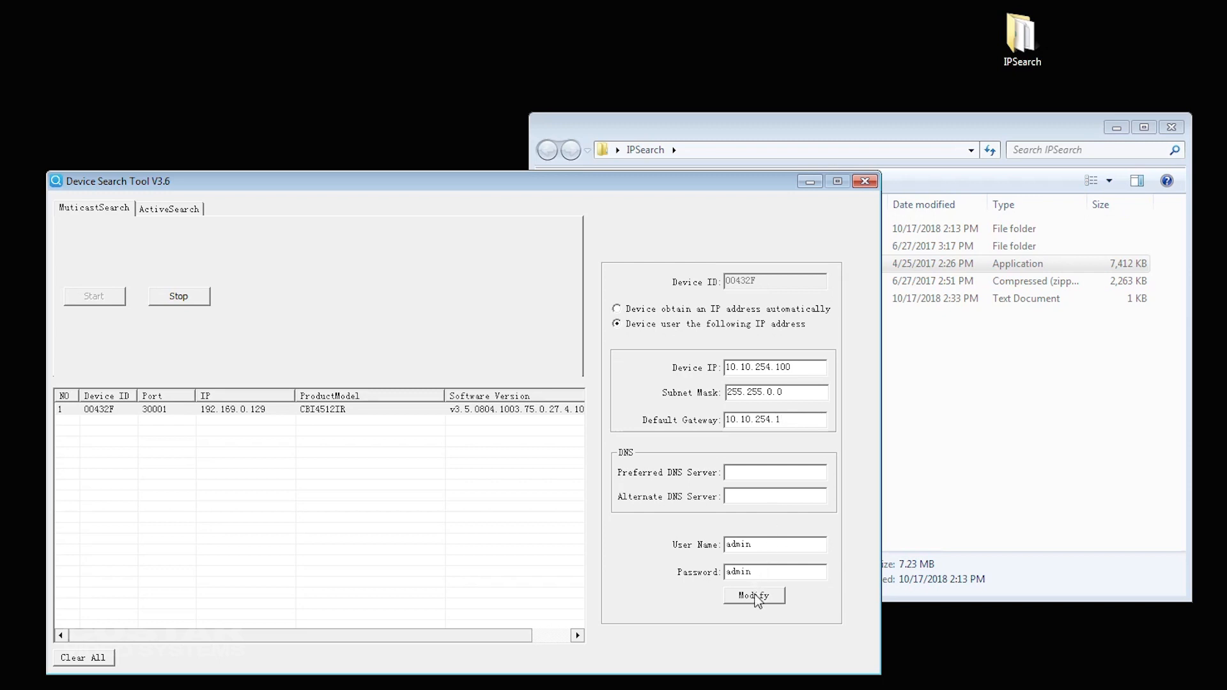
click(753, 596)
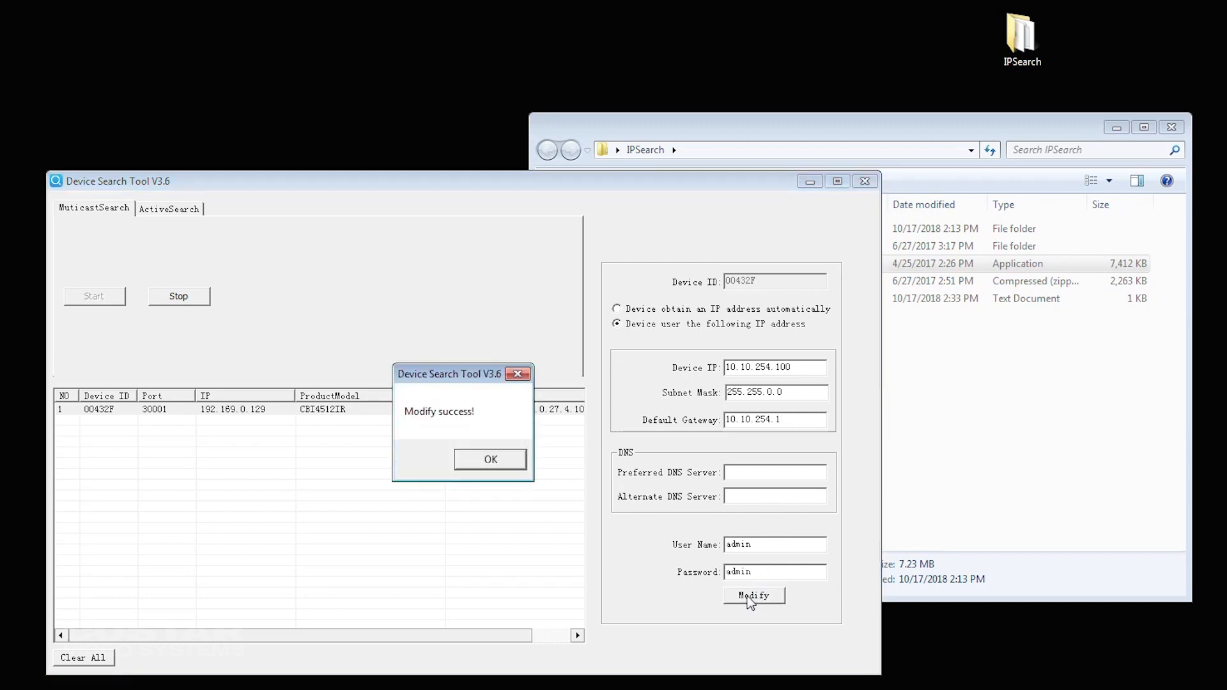
click(489, 459)
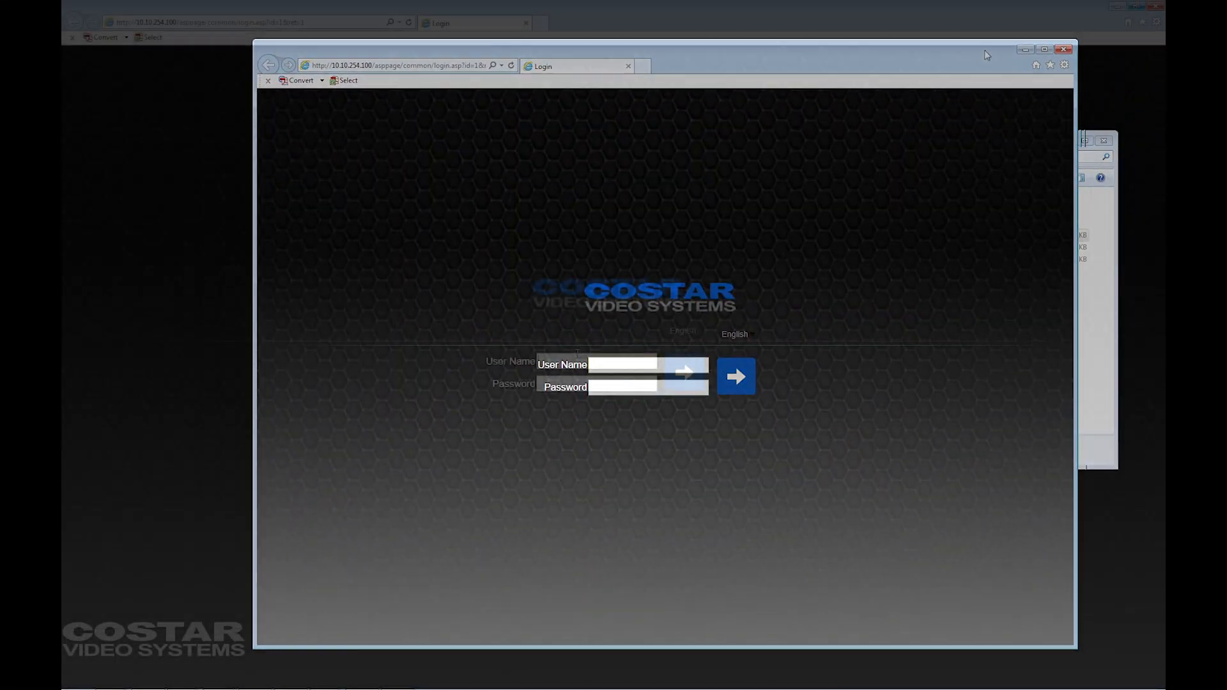
Log in to the camera web interface at 10.10.254.100 as admin and reach Configuration.
click(1052, 49)
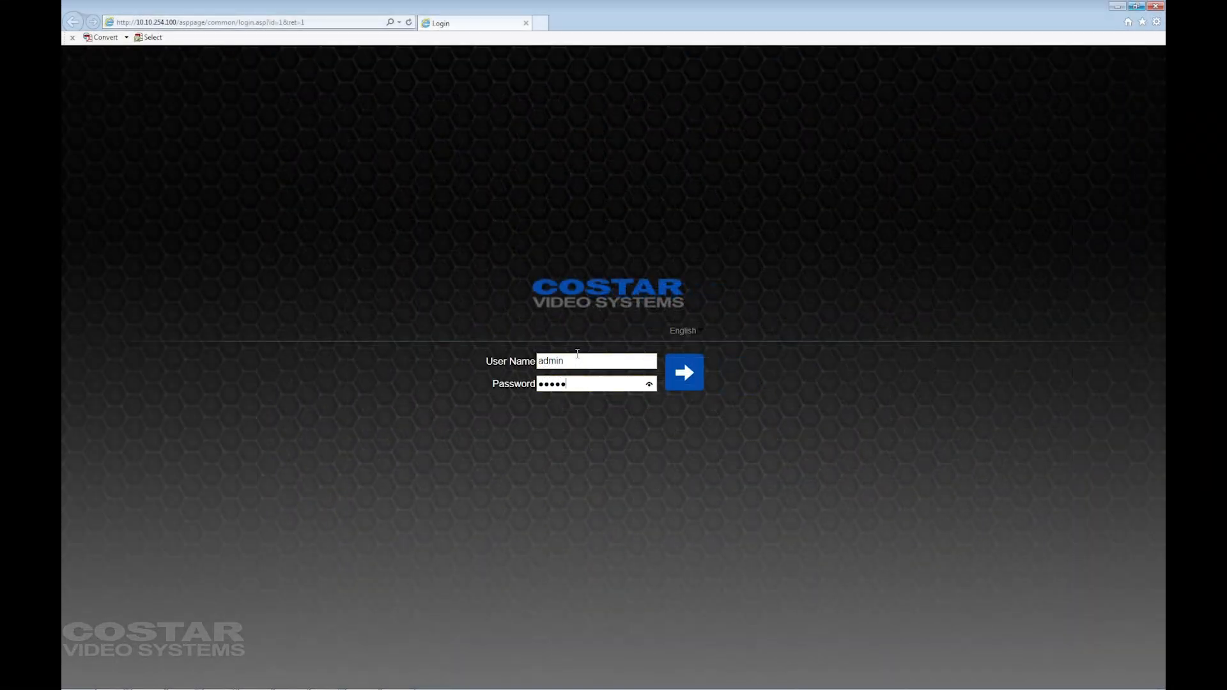
click(682, 372)
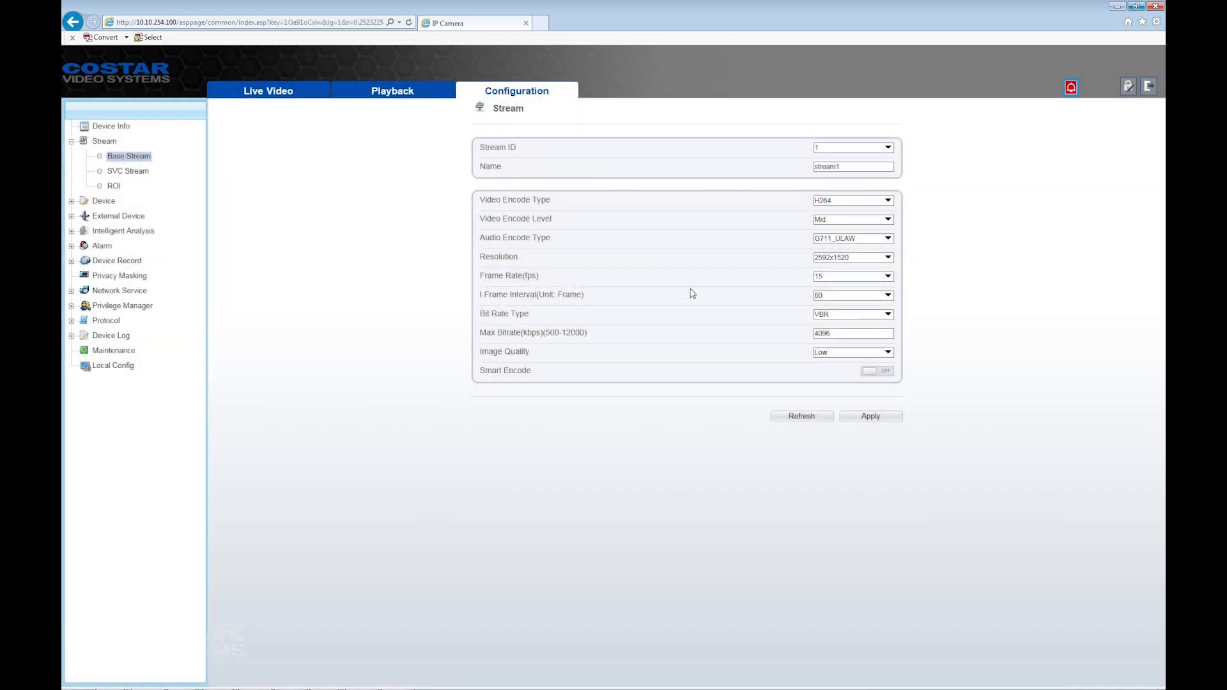
click(131, 201)
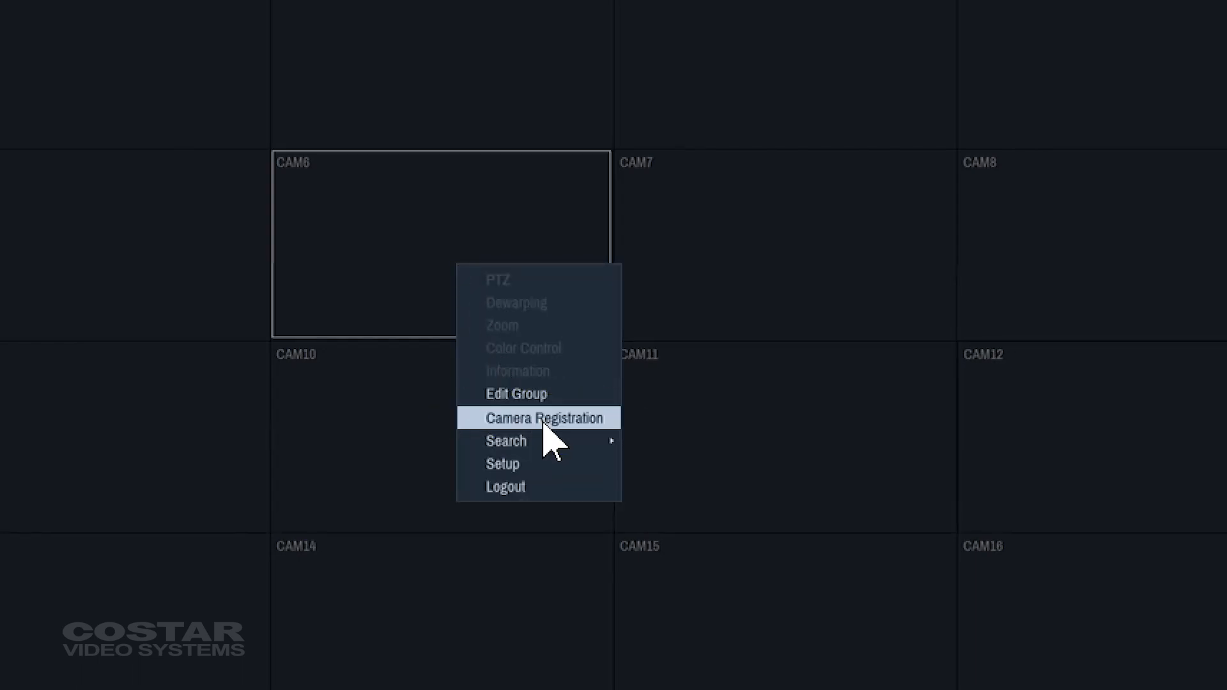
Reopen Camera Registration and launch a Third Party Scan.
click(544, 417)
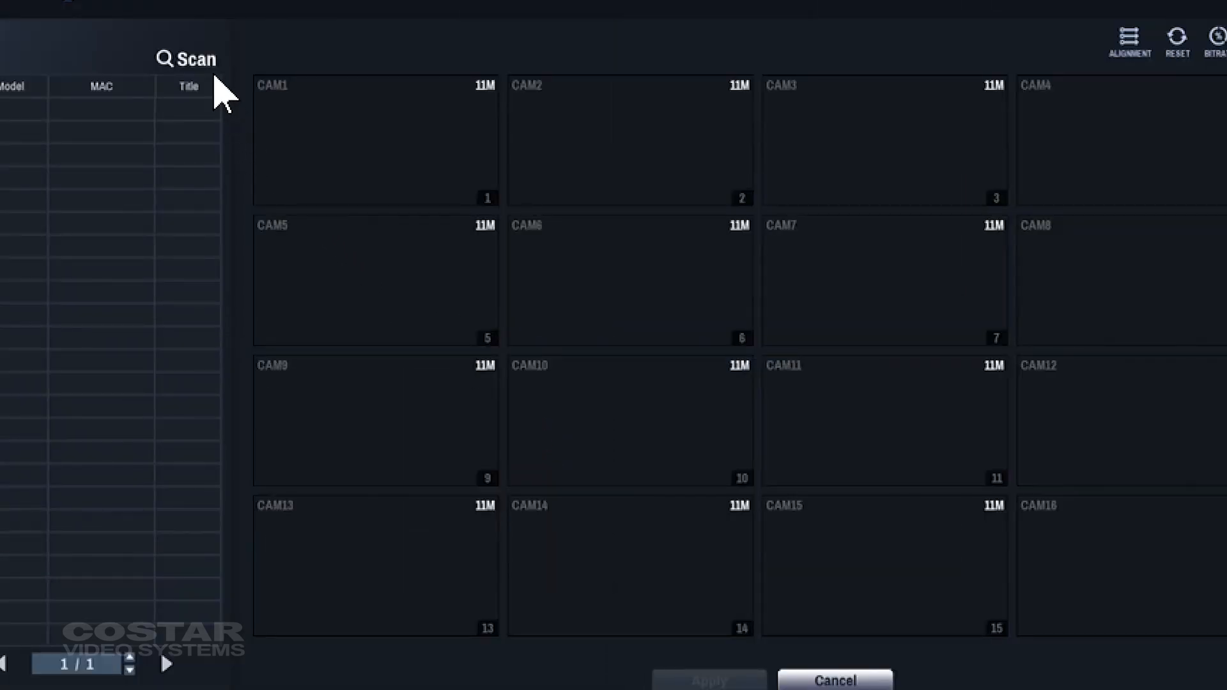
click(187, 58)
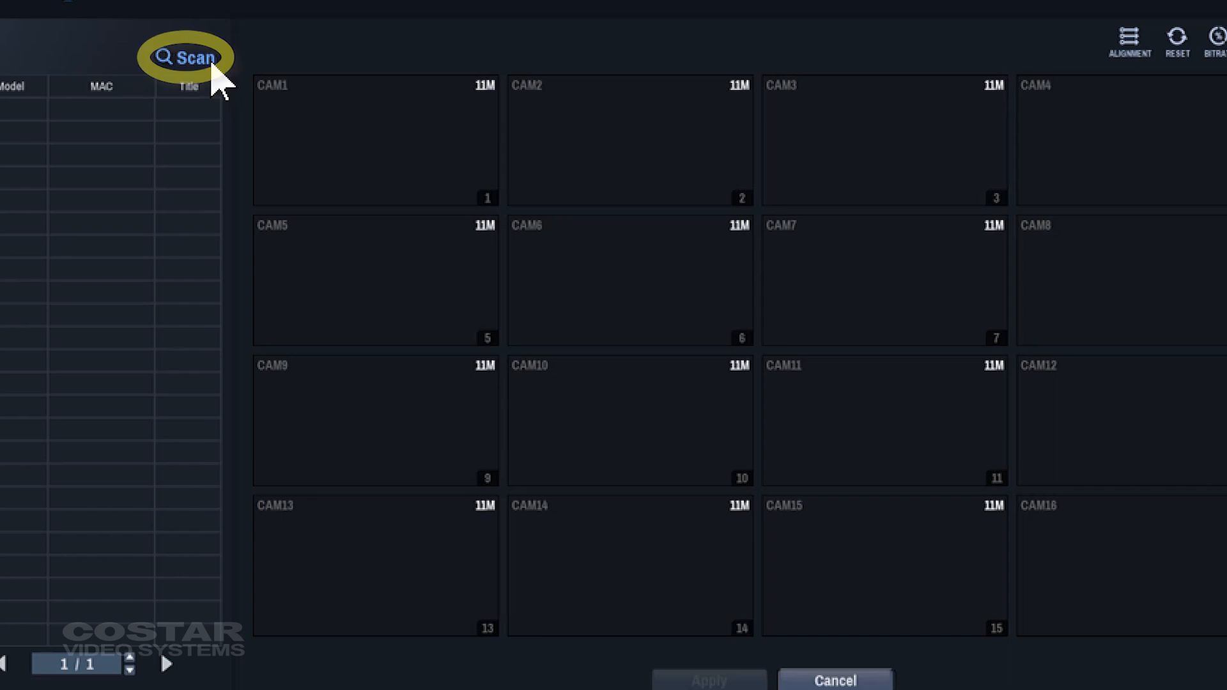
click(187, 56)
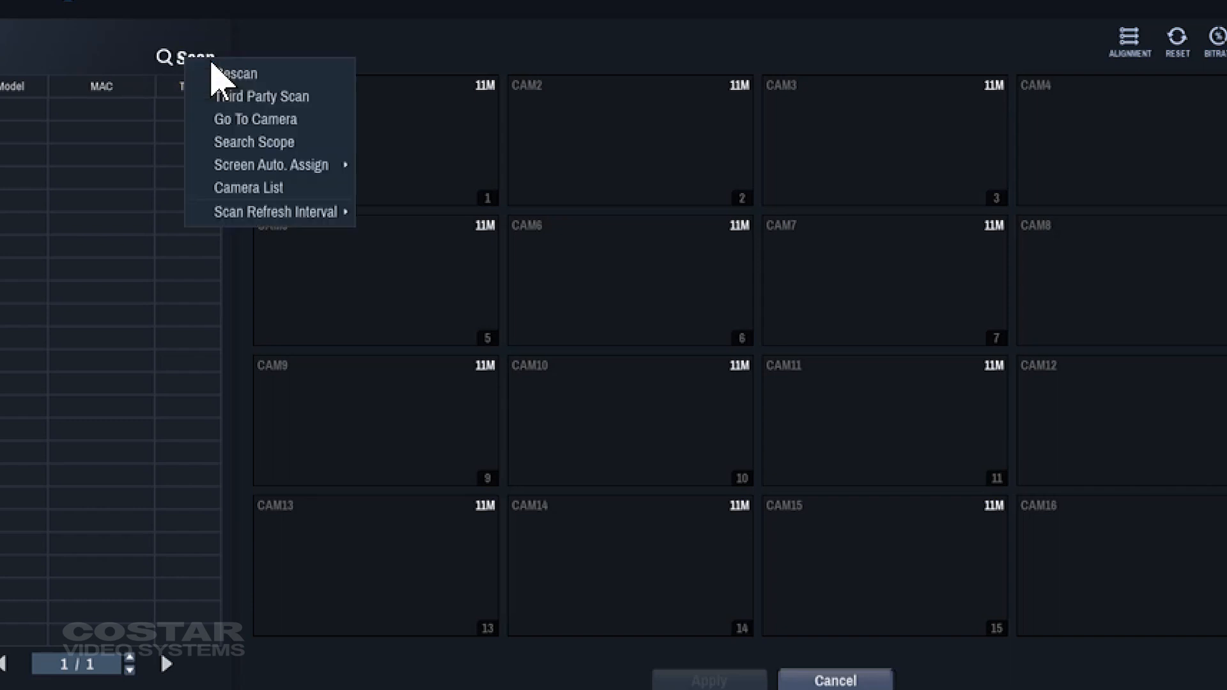
mouse_move(262, 96)
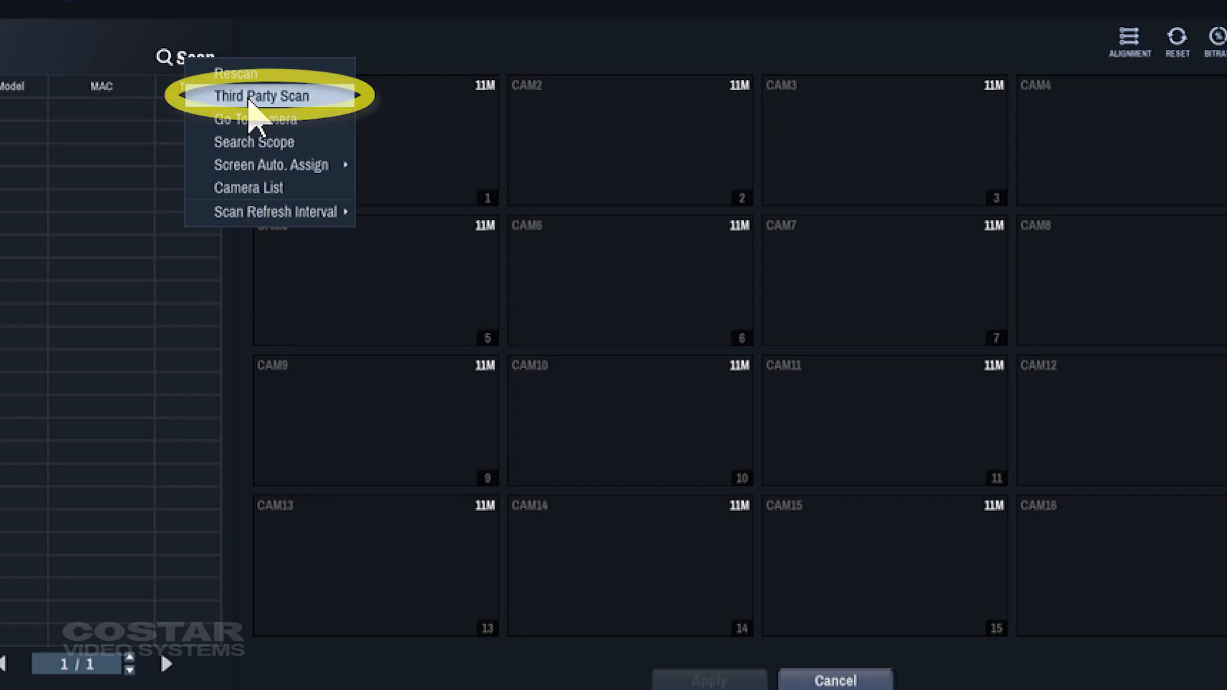
click(262, 96)
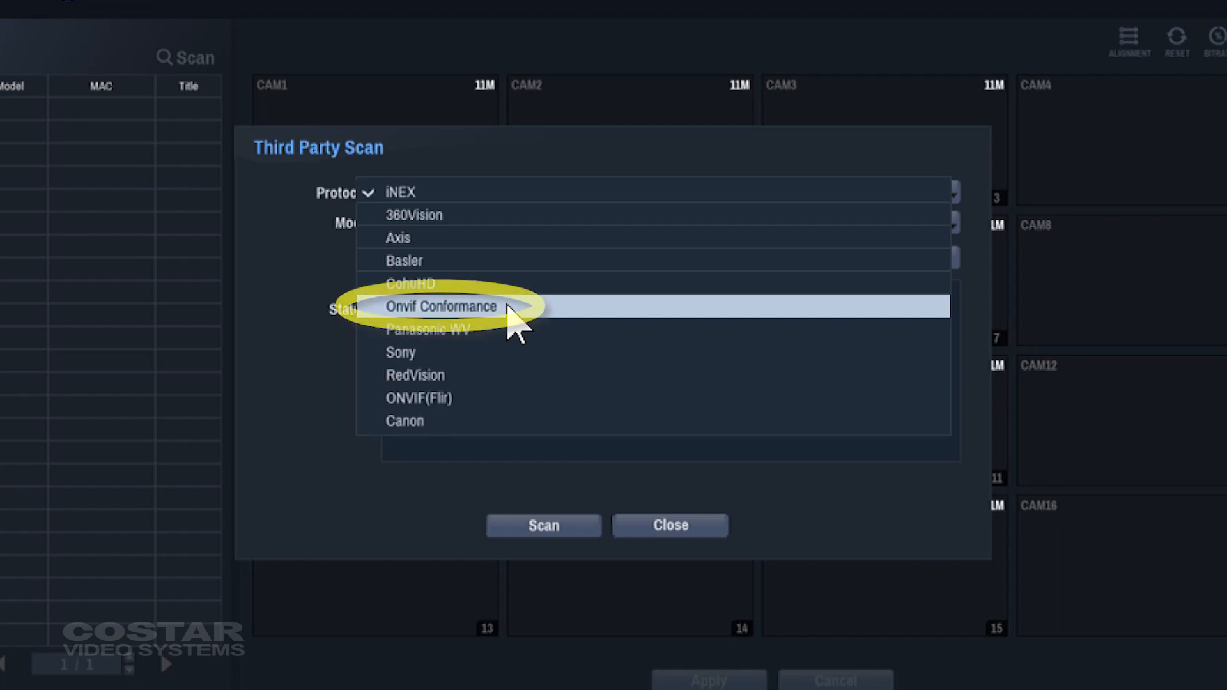
Run an Onvif Conformance Auto Scan(LAN) that finds one camera, then stop it.
click(441, 306)
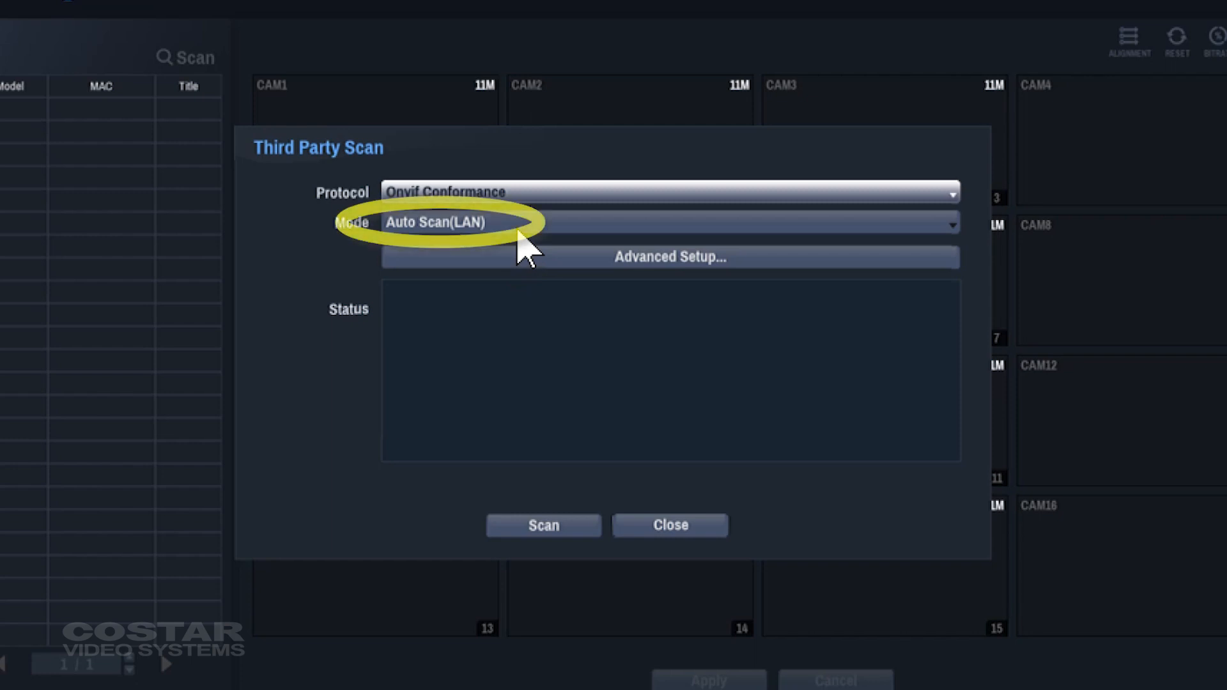
mouse_move(524, 273)
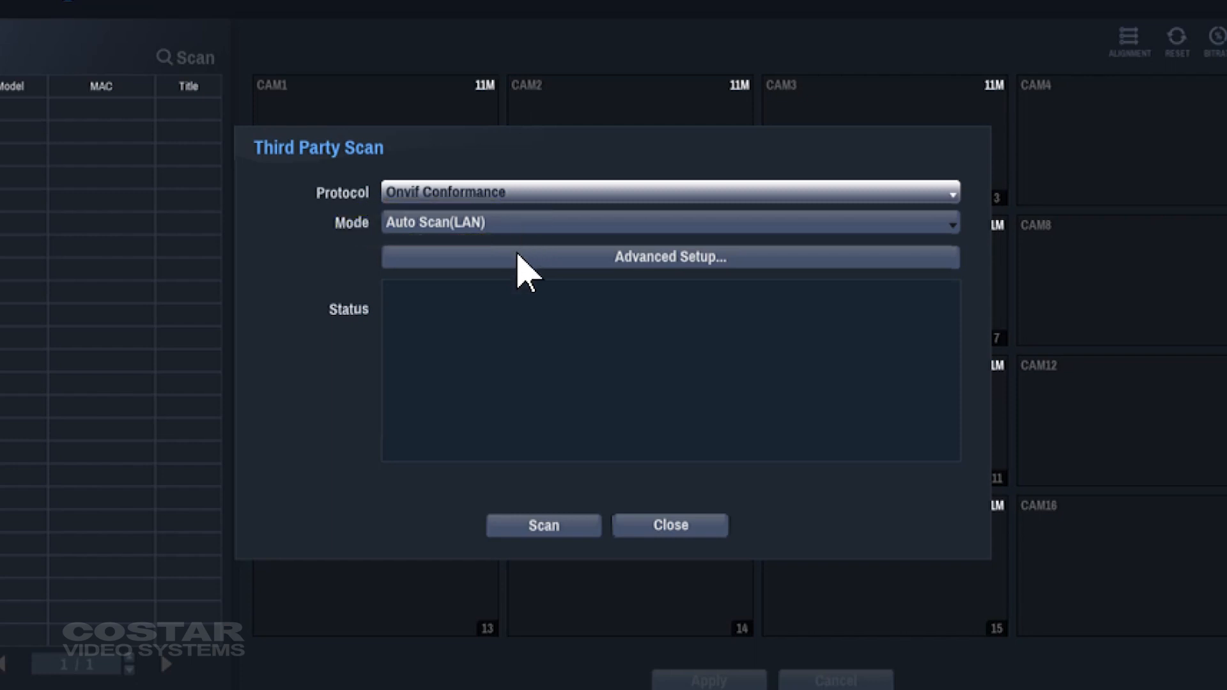
mouse_move(556, 540)
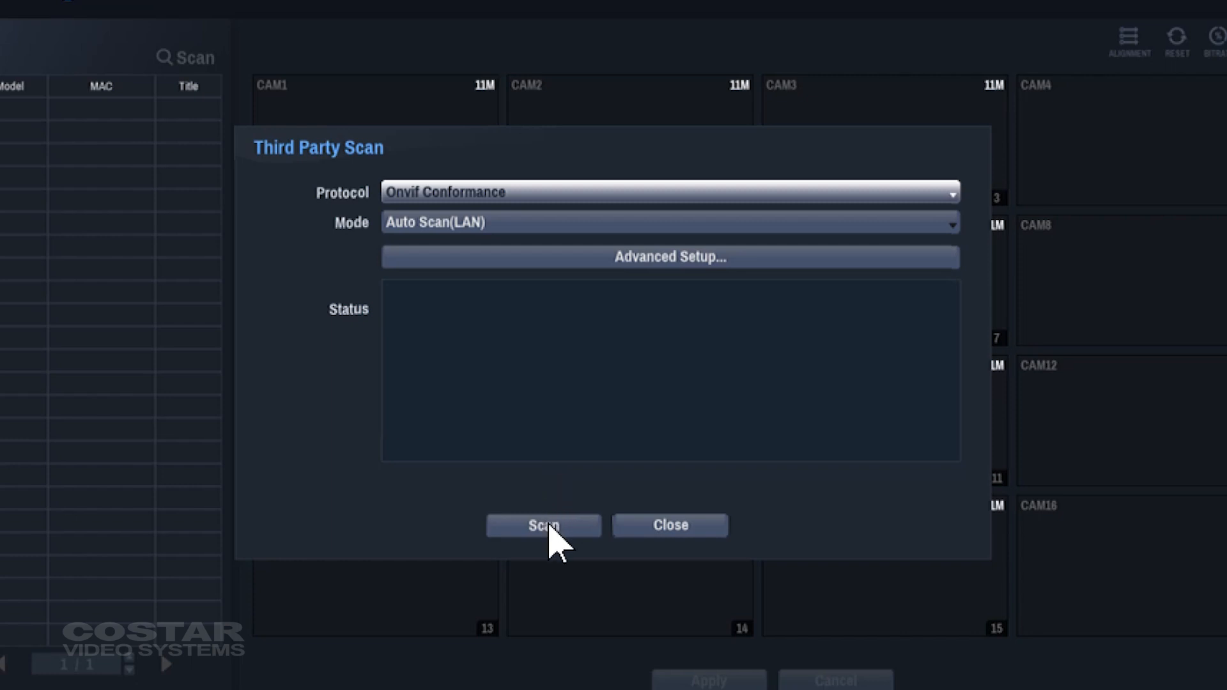
click(543, 526)
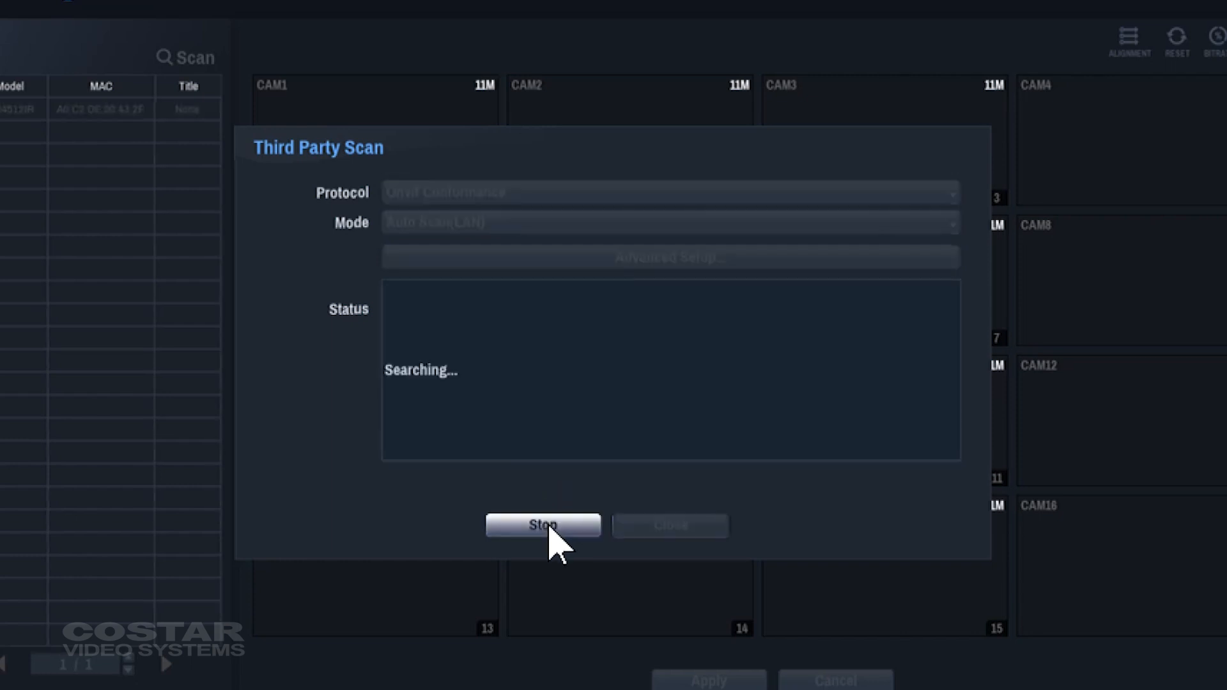
mouse_move(437, 439)
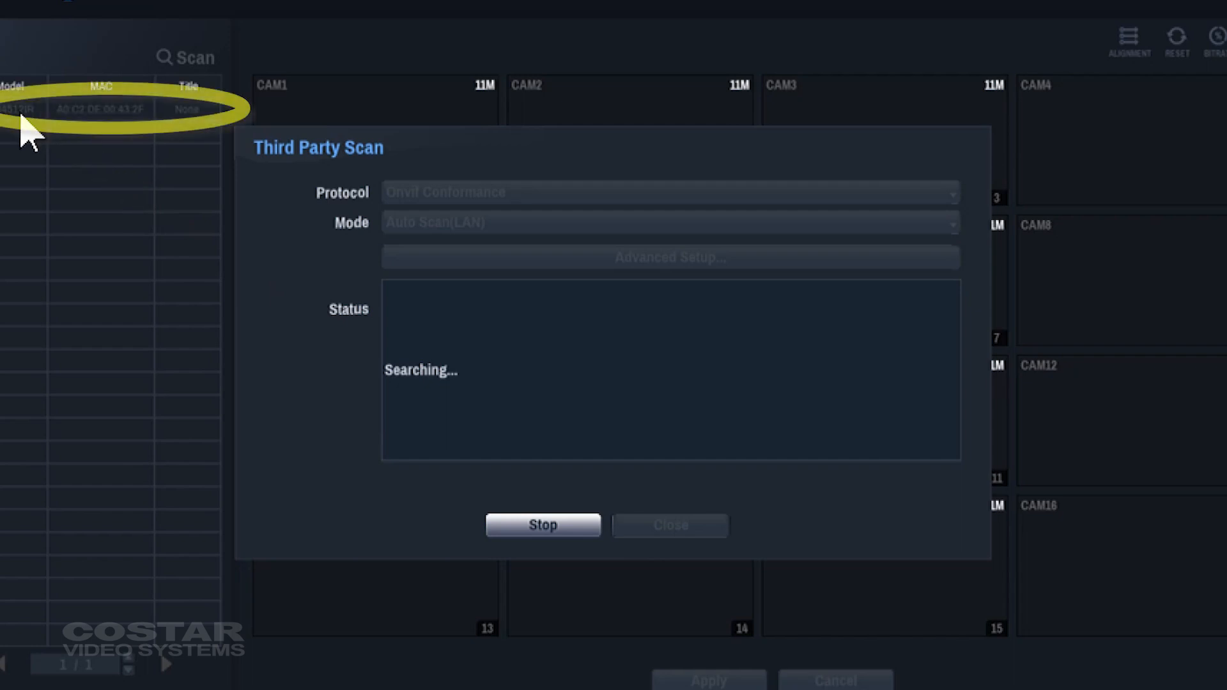
mouse_move(118, 137)
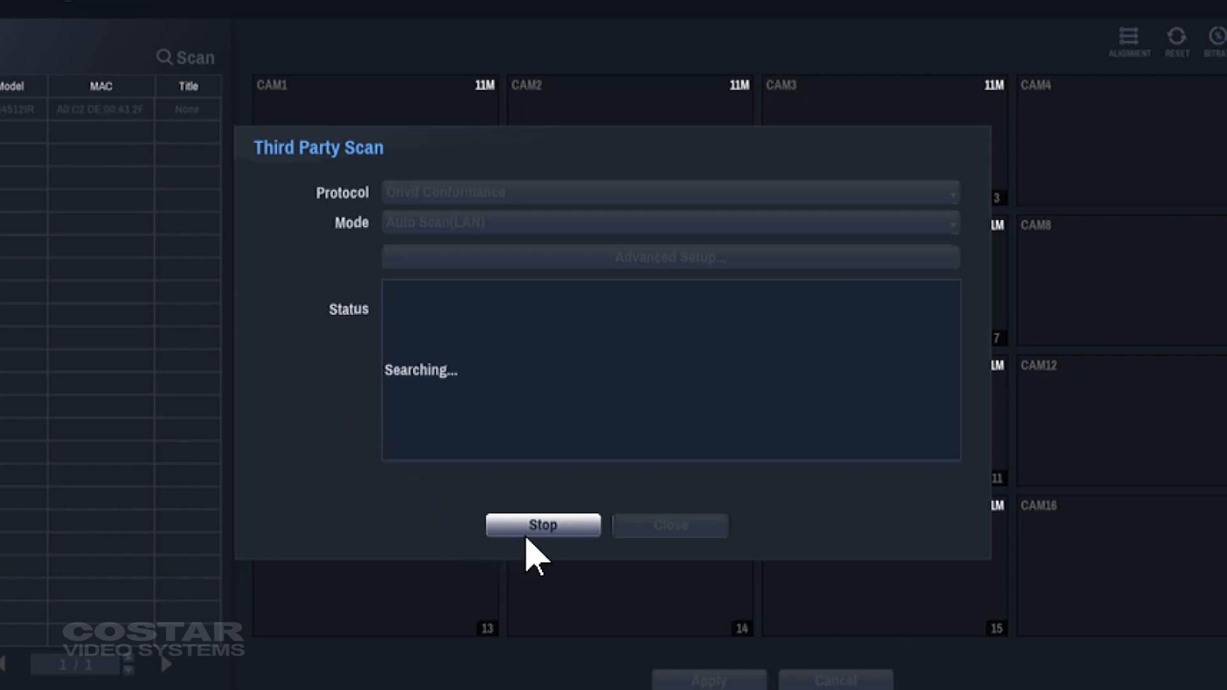
click(542, 525)
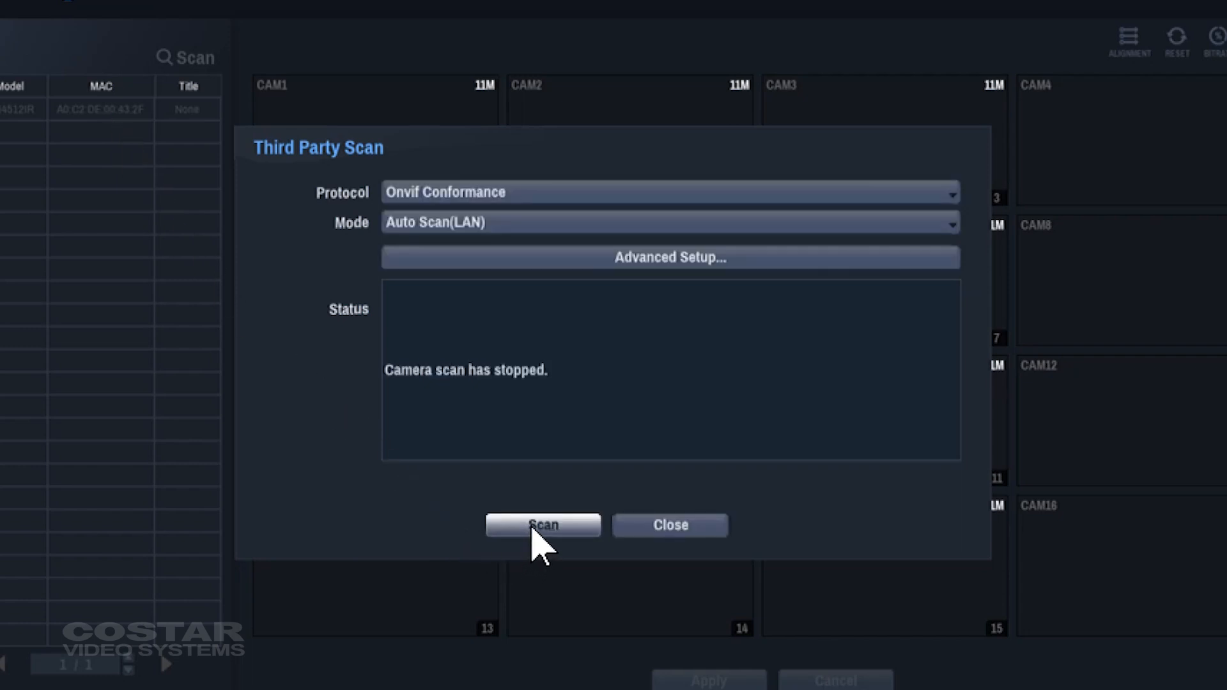
click(668, 524)
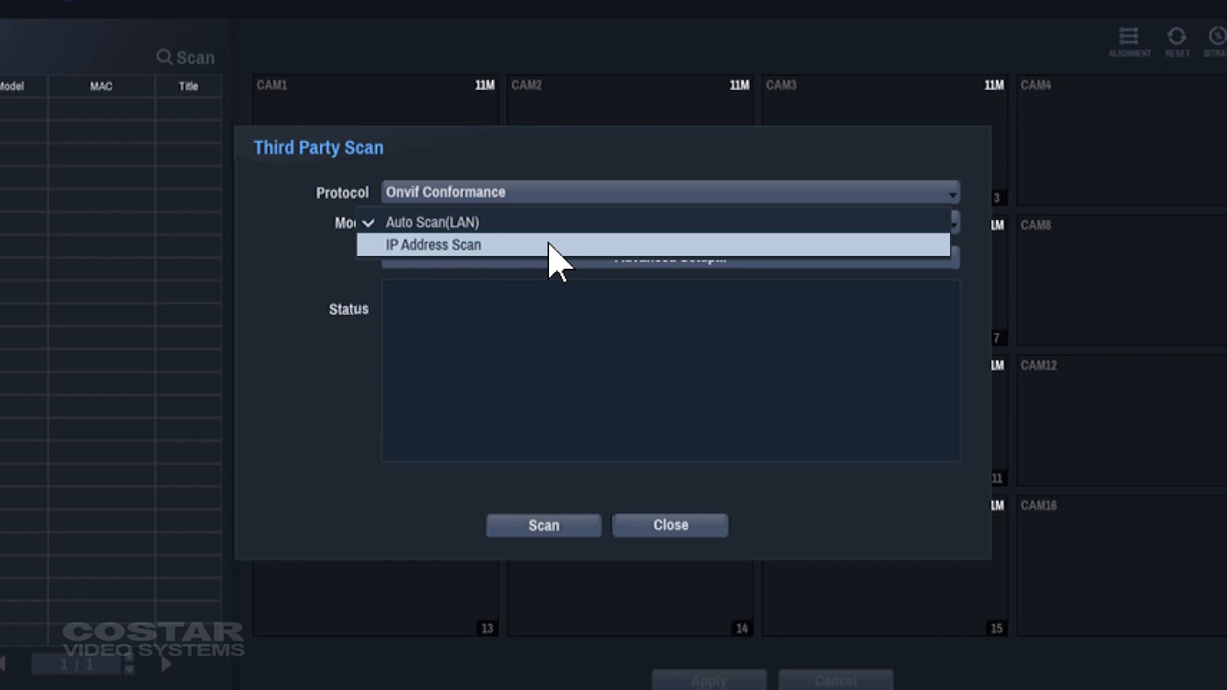
Run an IP Address Scan starting at 10.10.254.100, which lists one ONVIF camera.
click(433, 245)
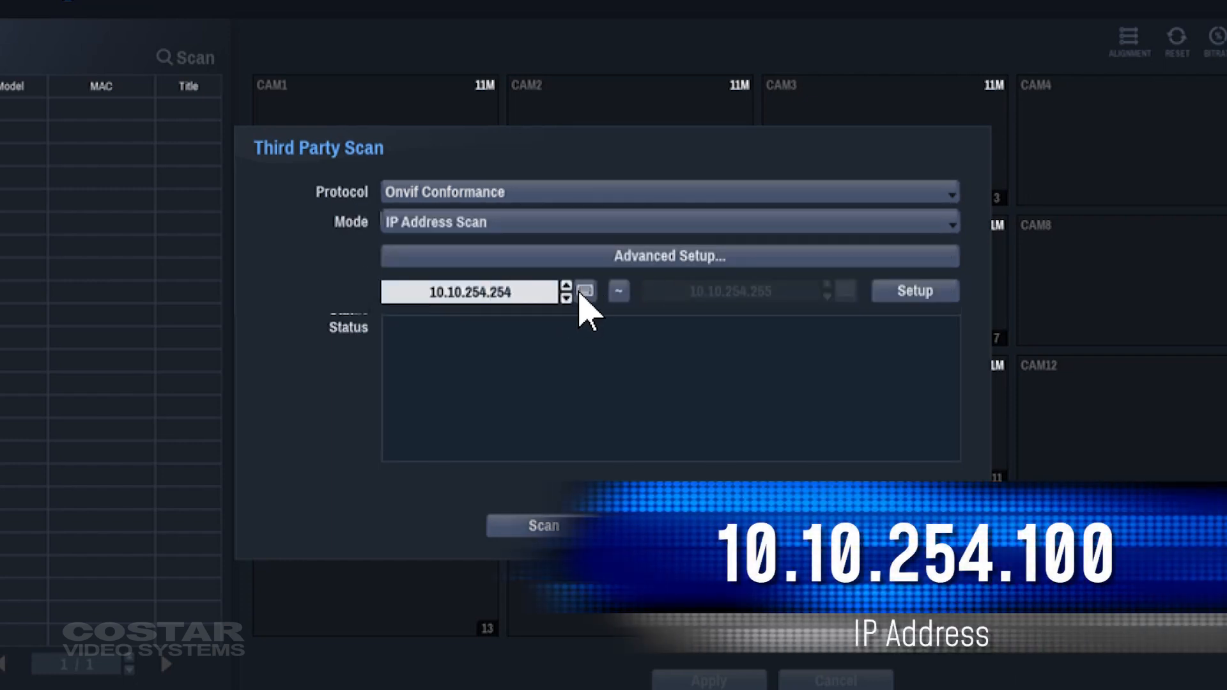
click(586, 291)
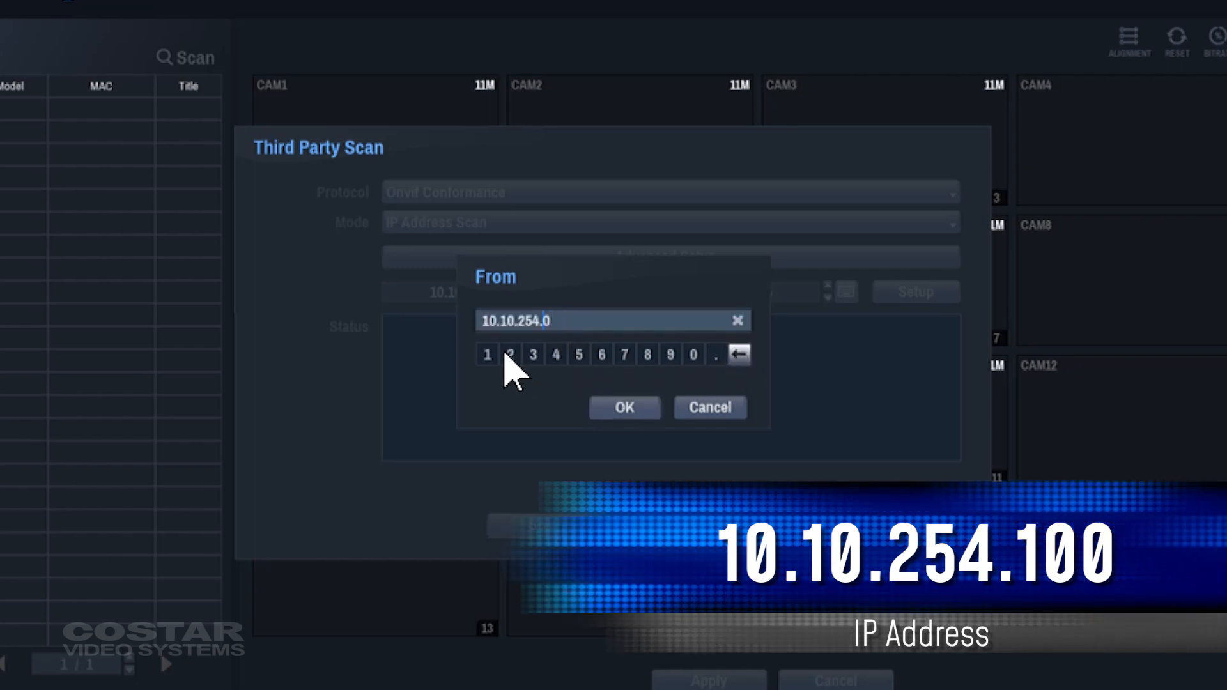
click(693, 355)
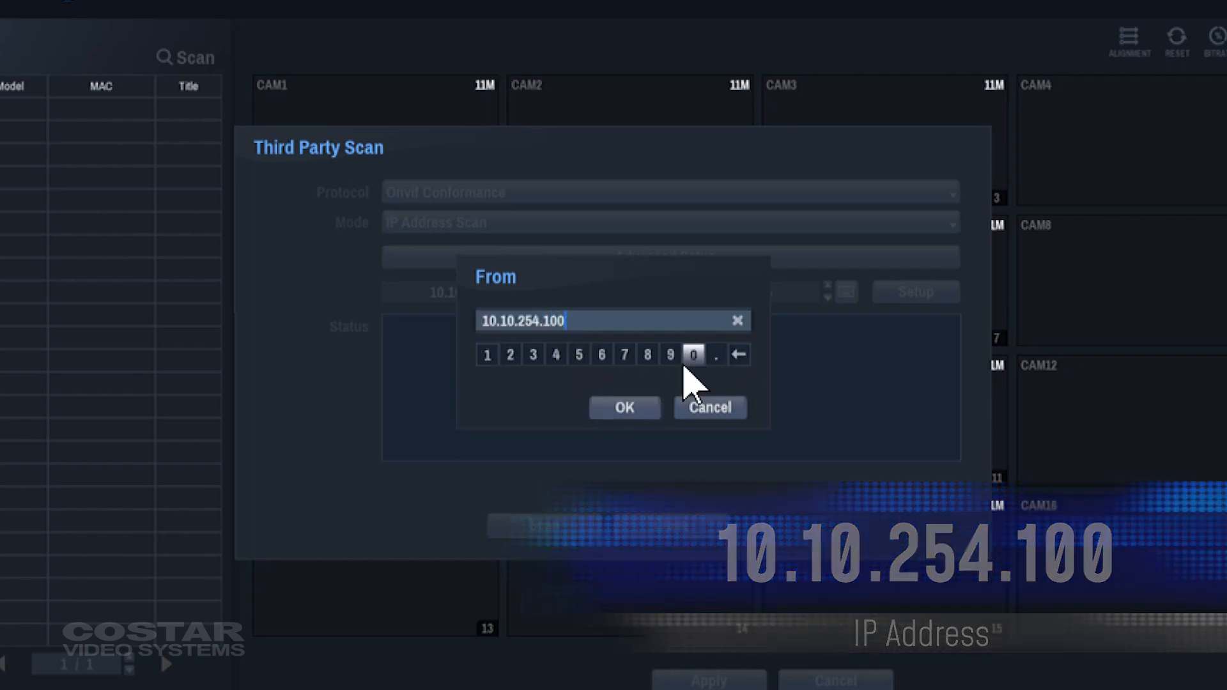
click(624, 408)
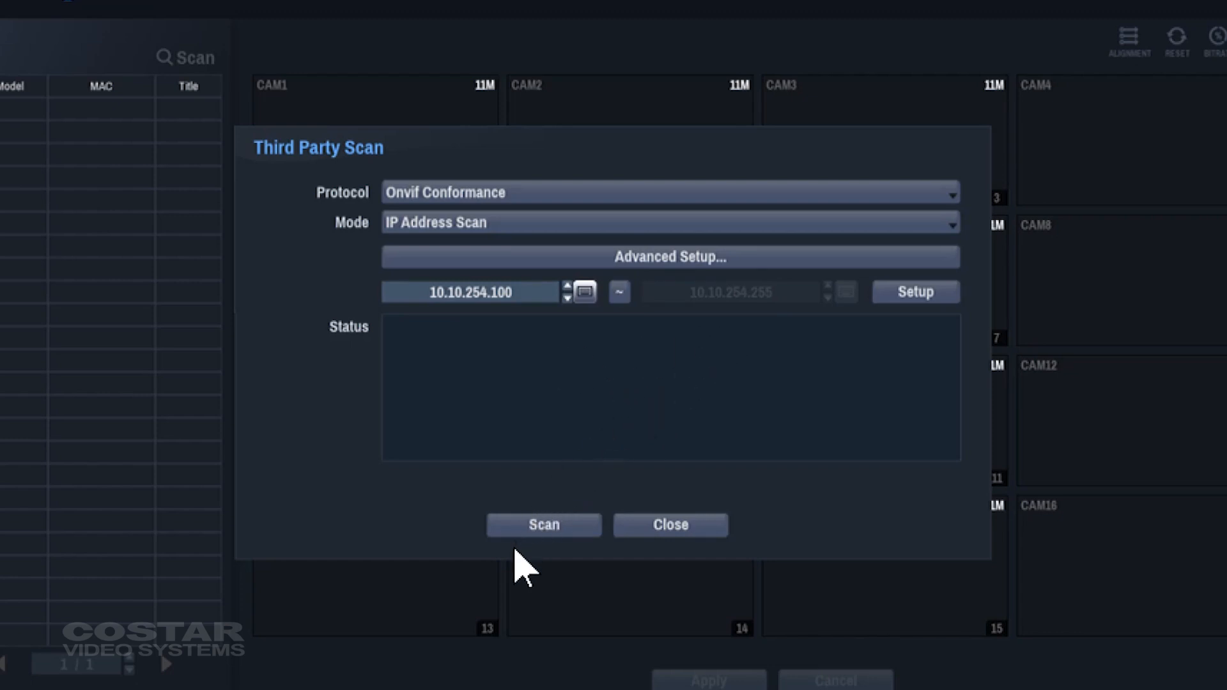
click(542, 525)
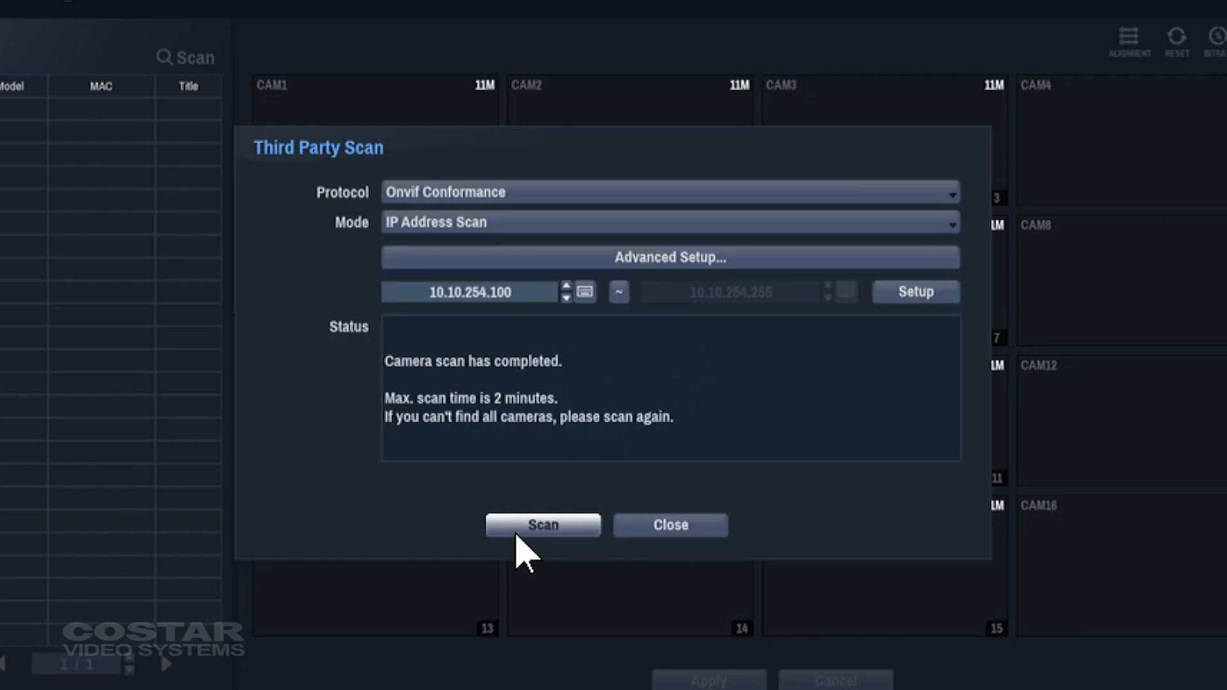
click(542, 526)
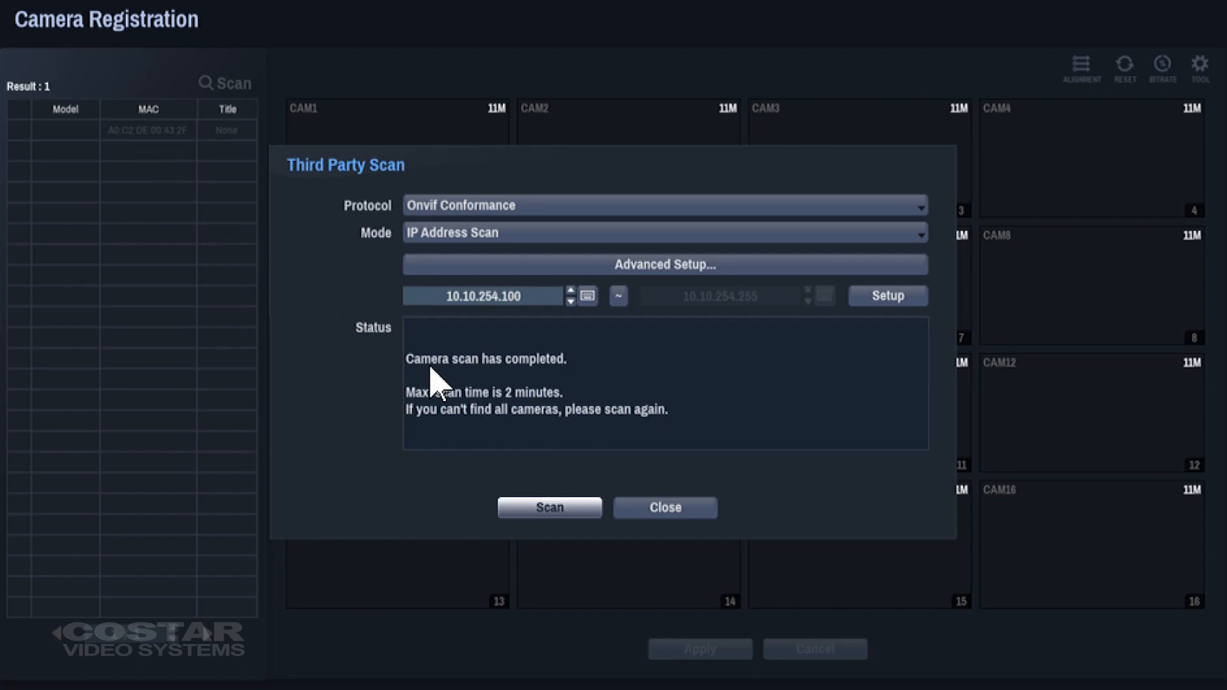
Close the scan results and choose Add Camera on the found 10.10.254.100 camera.
click(664, 507)
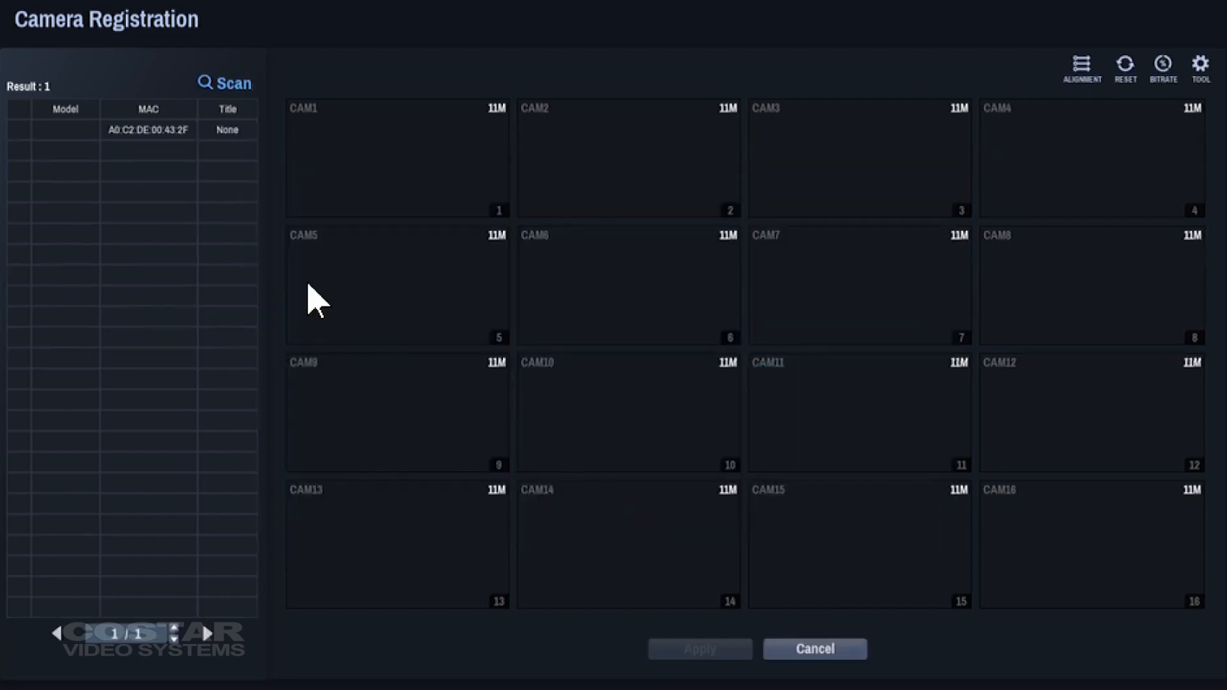
click(147, 129)
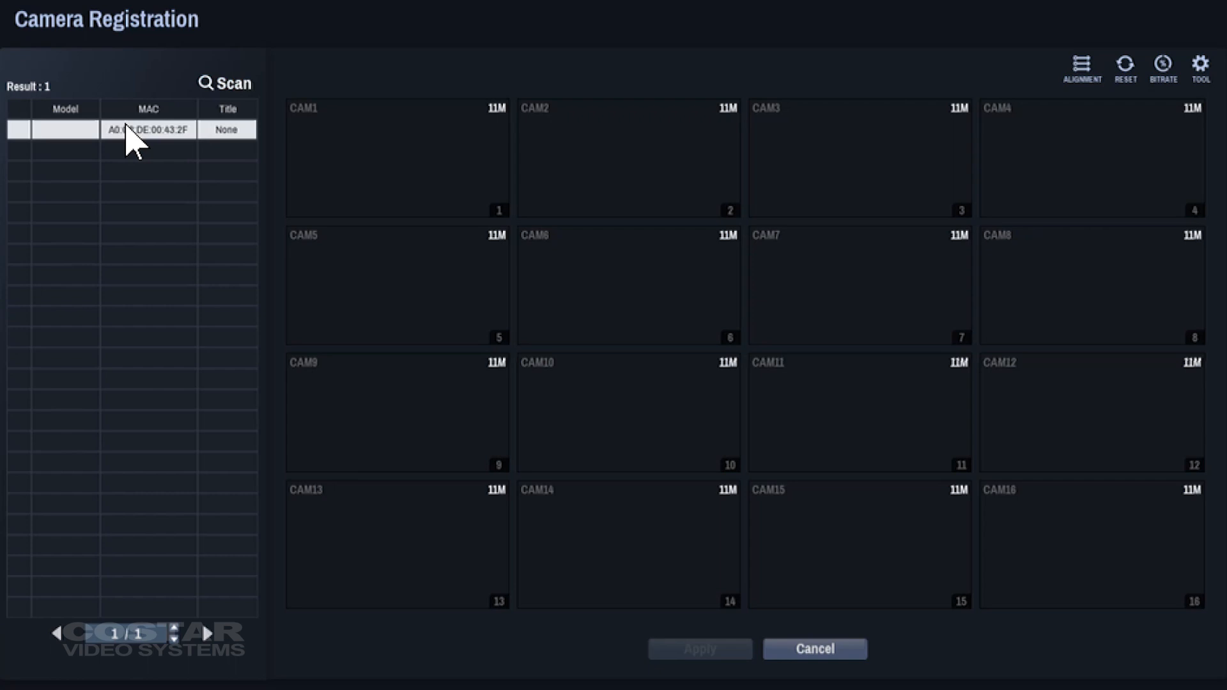
right_click(148, 129)
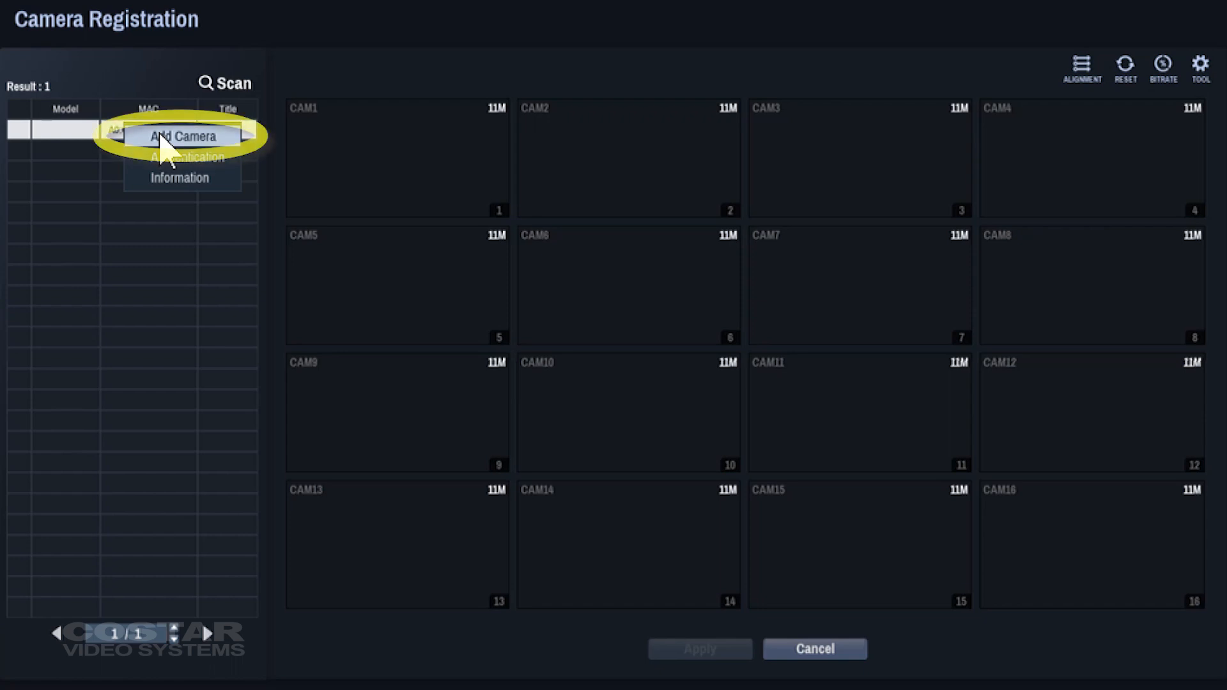
click(181, 135)
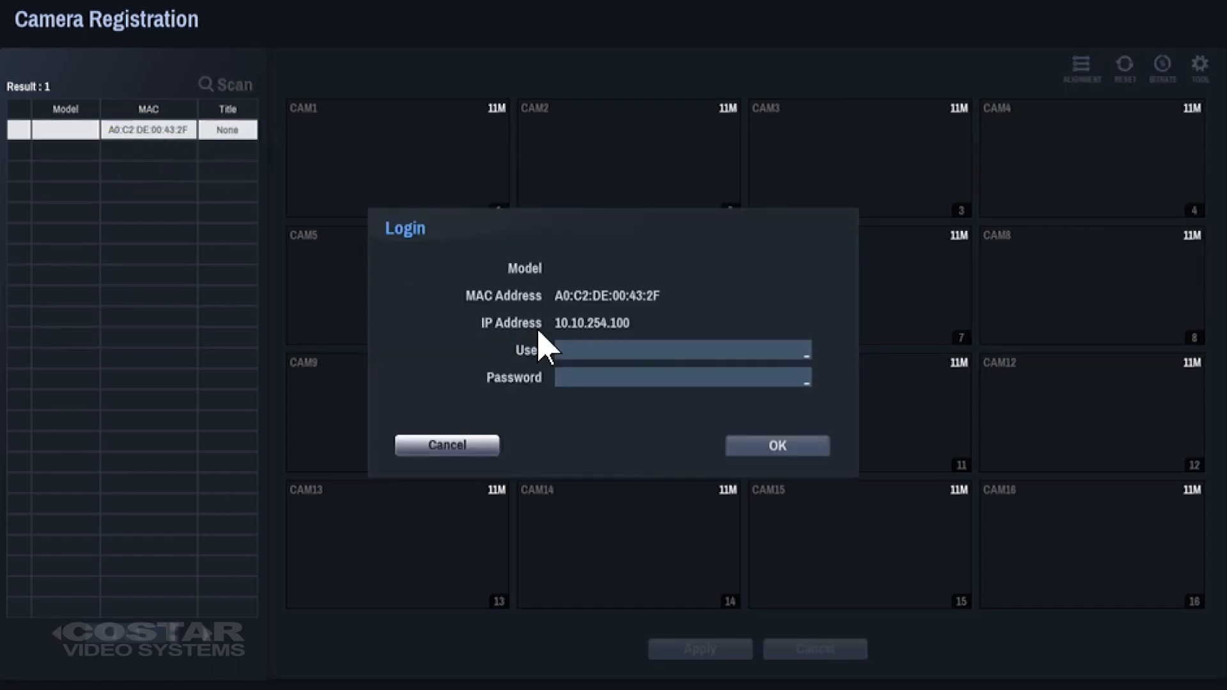
Log in with user admin and its password so the camera registers as CAM1 with live video.
click(682, 351)
text(admi)
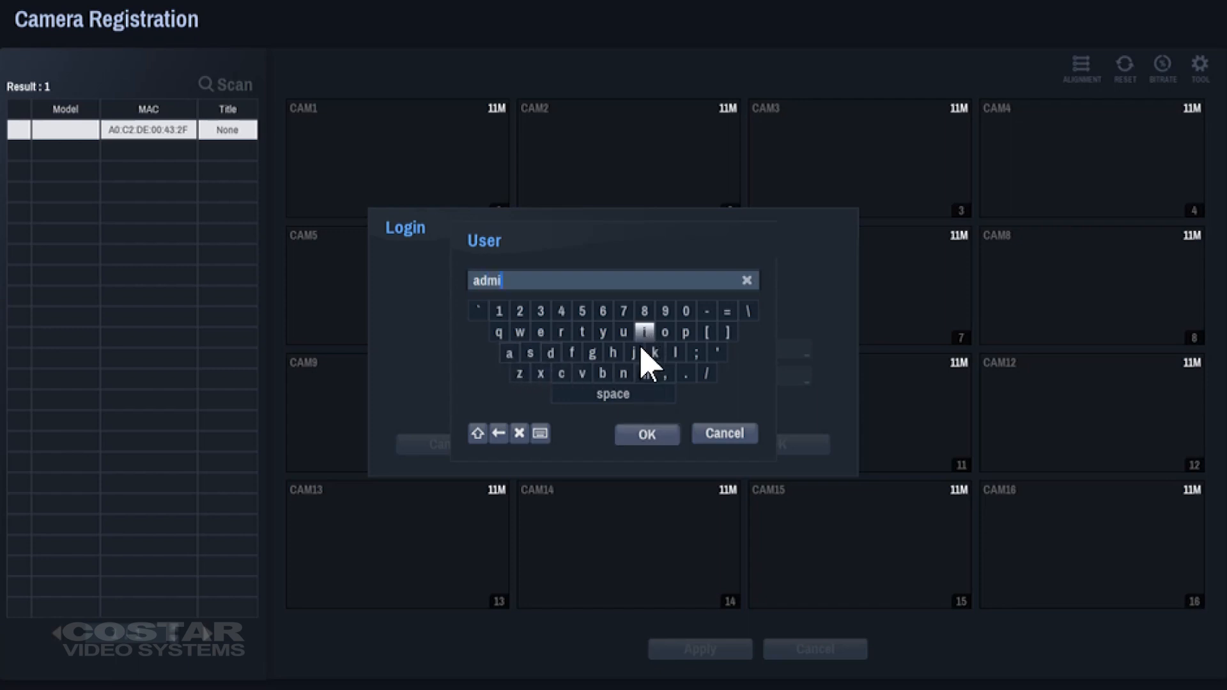
click(644, 433)
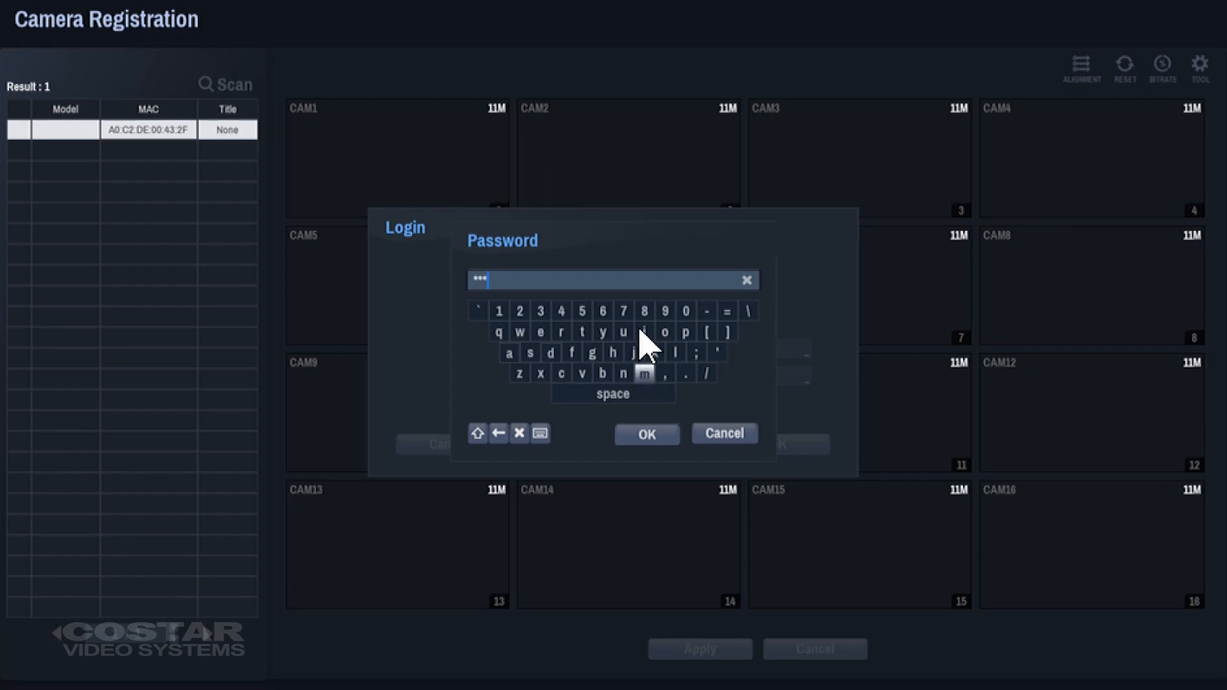
click(646, 434)
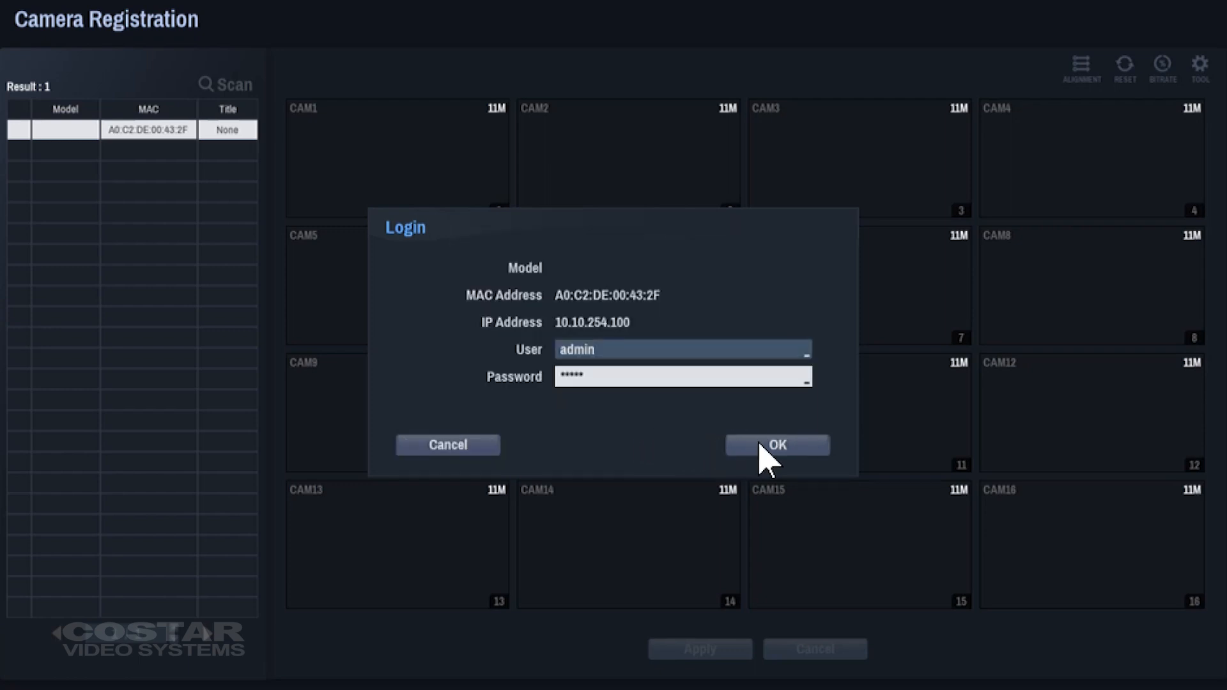
click(776, 444)
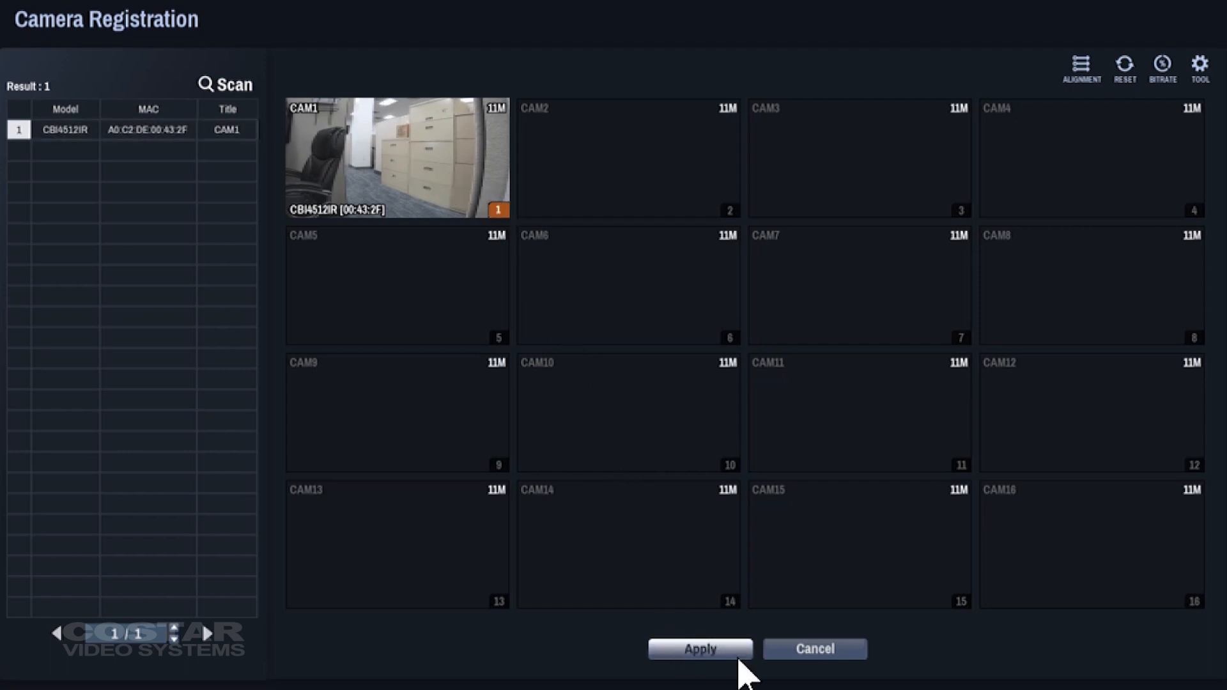
Apply the CAM1 registration, accepting the third-party performance warning and the confirmation.
click(700, 650)
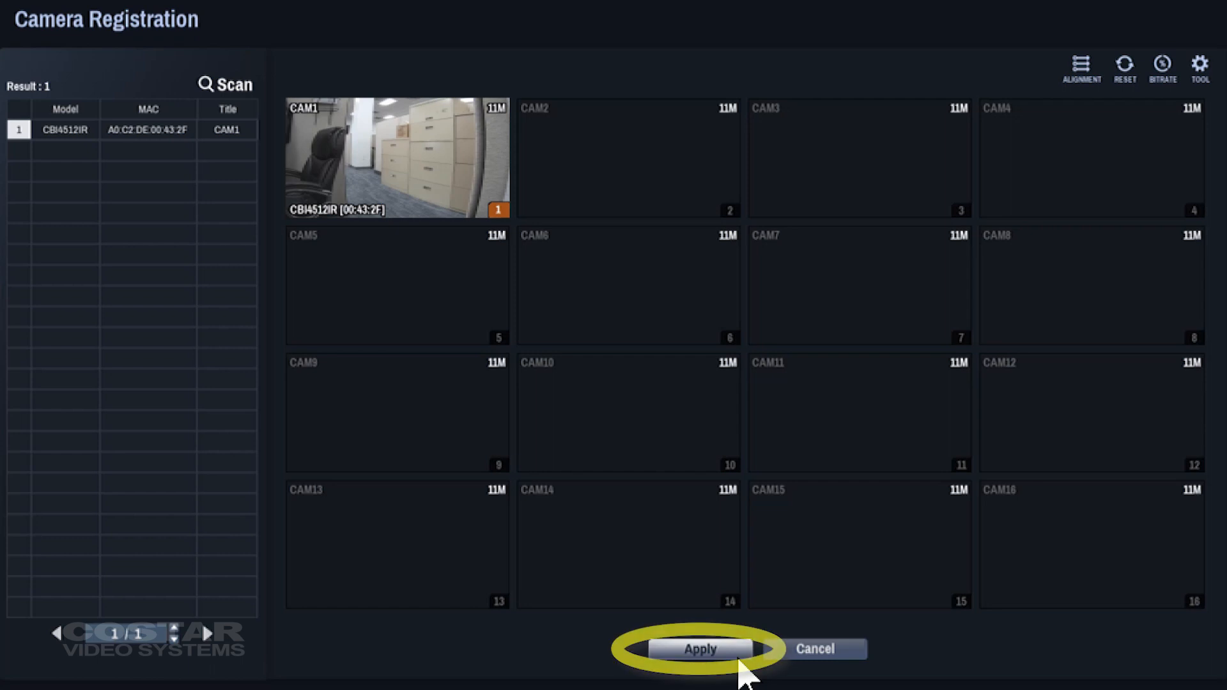
click(699, 649)
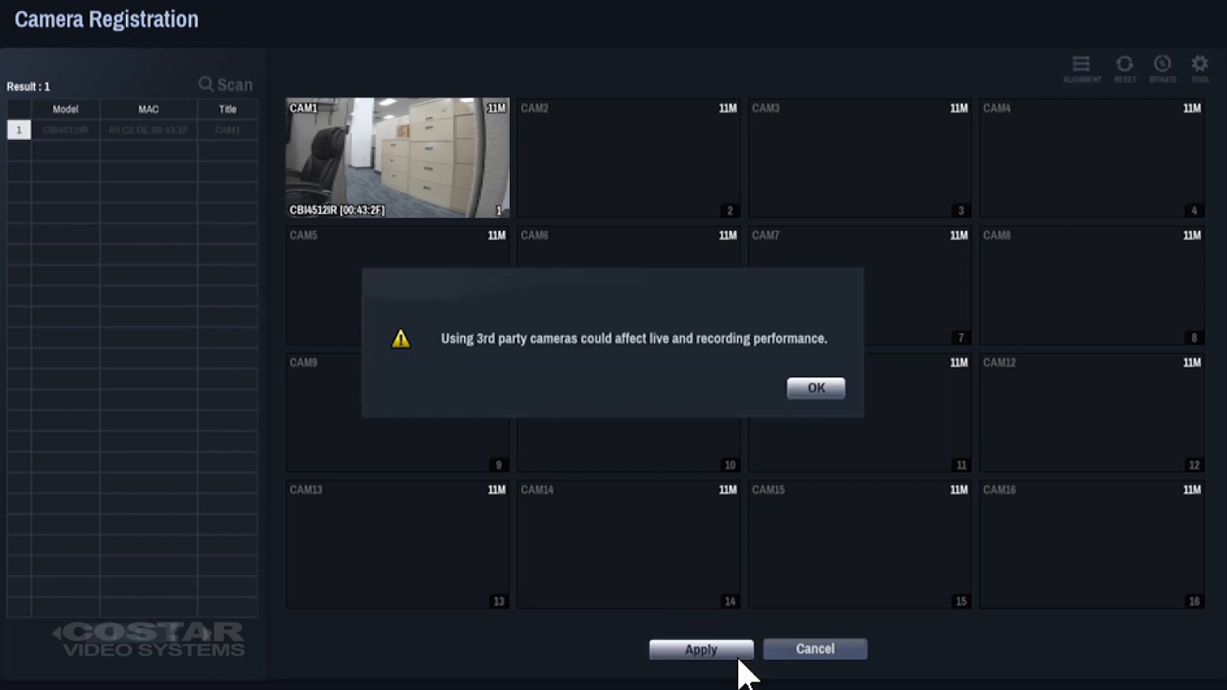
click(814, 389)
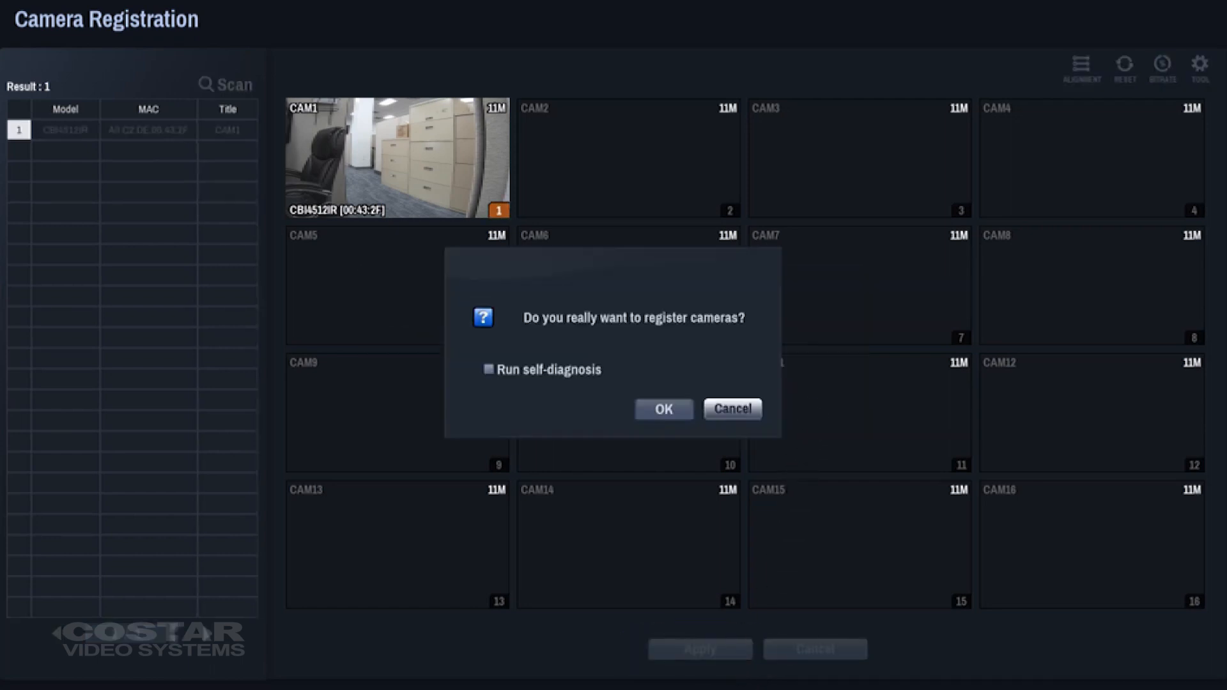
click(662, 409)
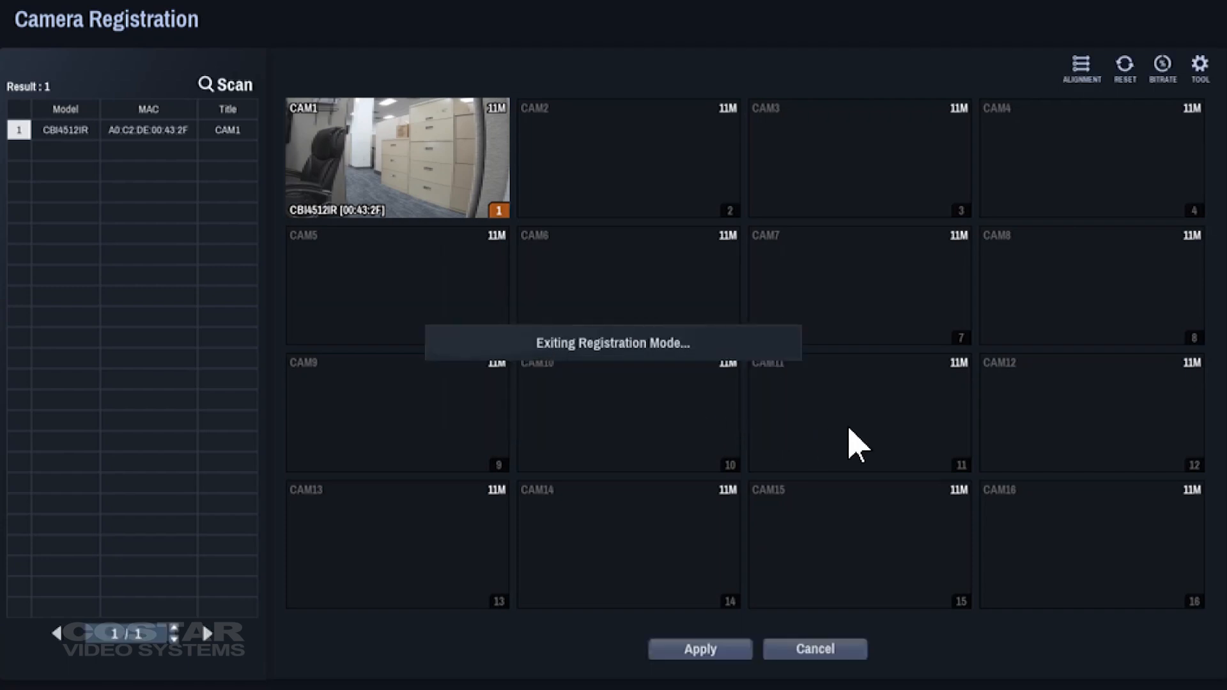